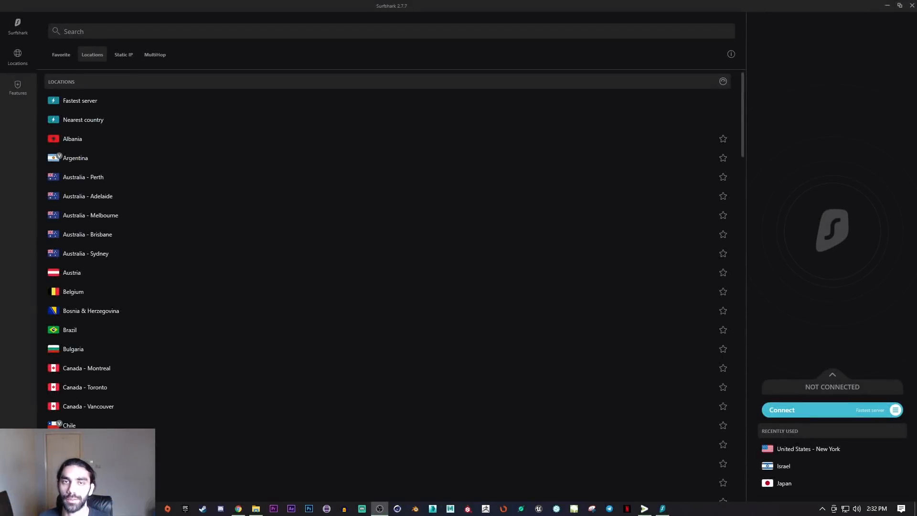
{"action": "mouse_move", "coordinate": [123, 234]}
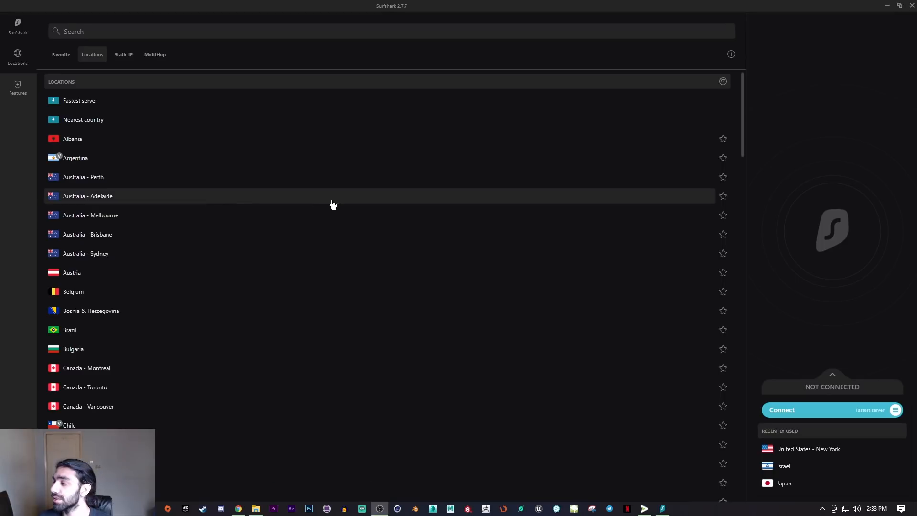
{"action": "mouse_move", "coordinate": [149, 158]}
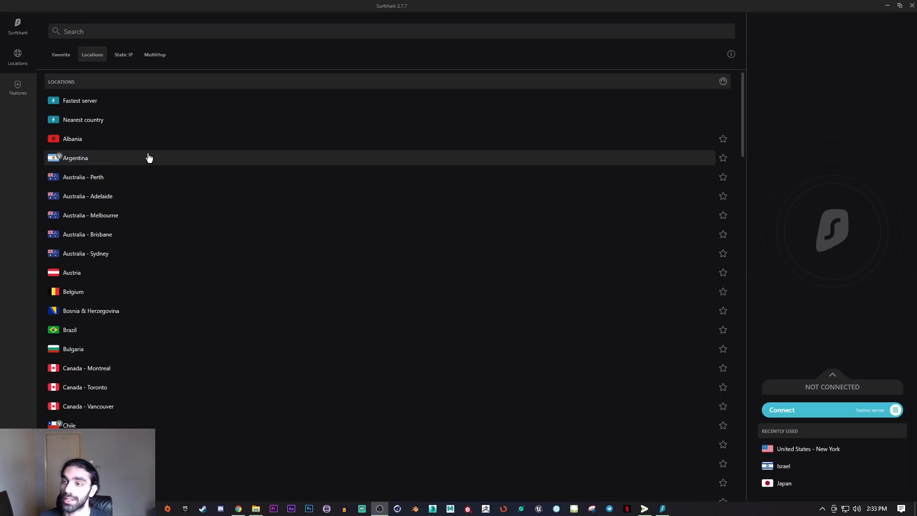
{"action": "mouse_move", "coordinate": [221, 141]}
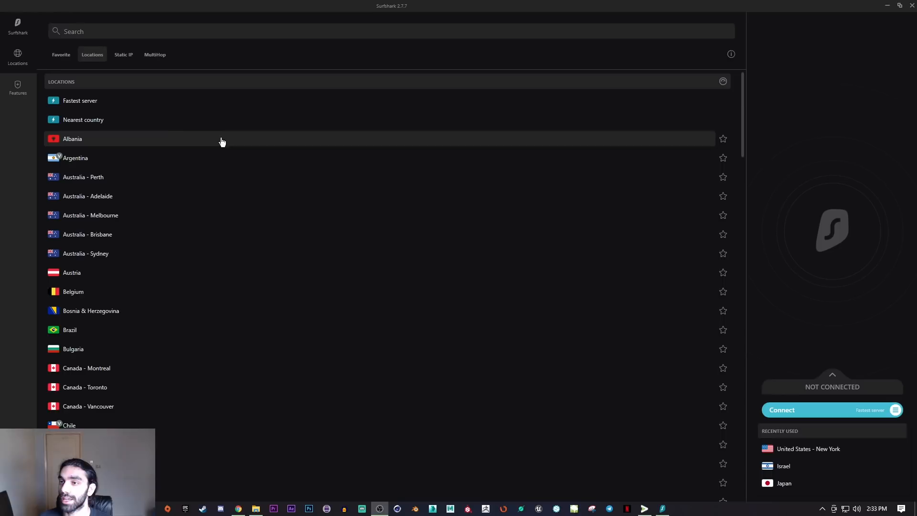
{"action": "mouse_move", "coordinate": [170, 142]}
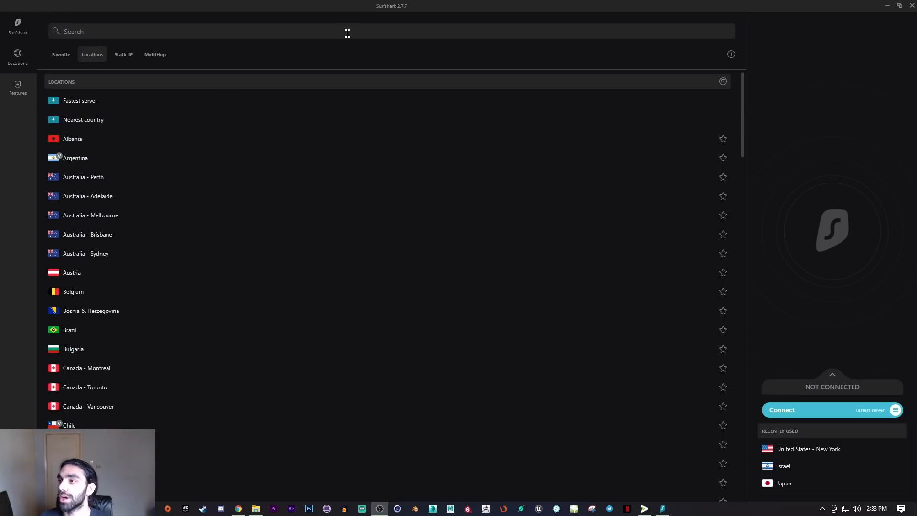
{"action": "mouse_move", "coordinate": [348, 165]}
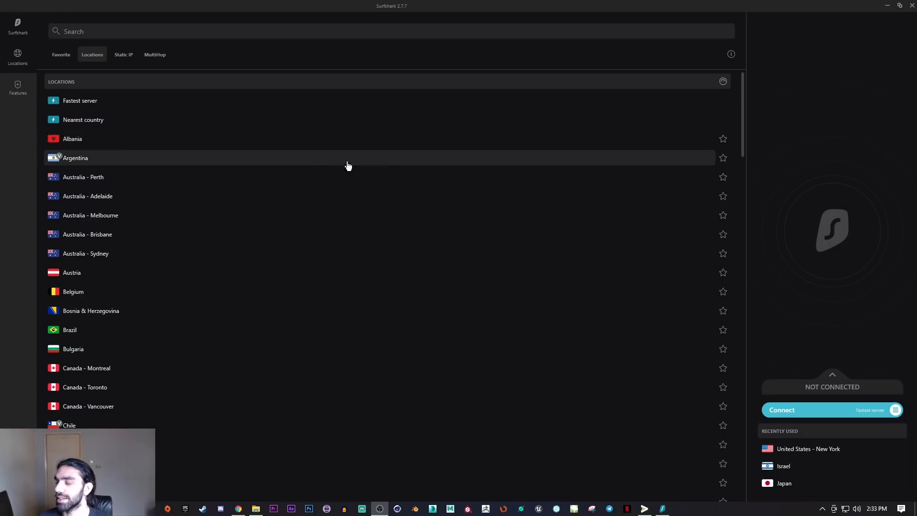
- Glance at favourite locations, then return to the full locations list and scroll it
{"action": "left_click", "coordinate": [60, 55]}
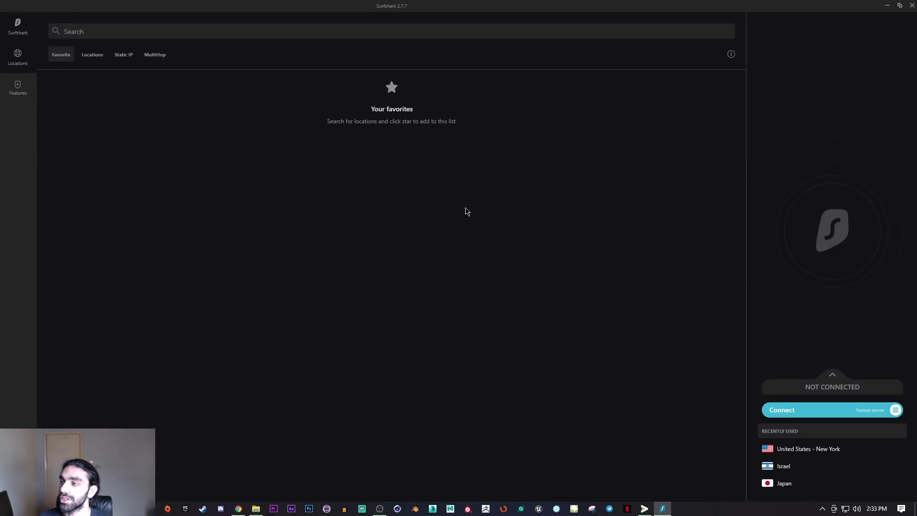
{"action": "left_click", "coordinate": [92, 54]}
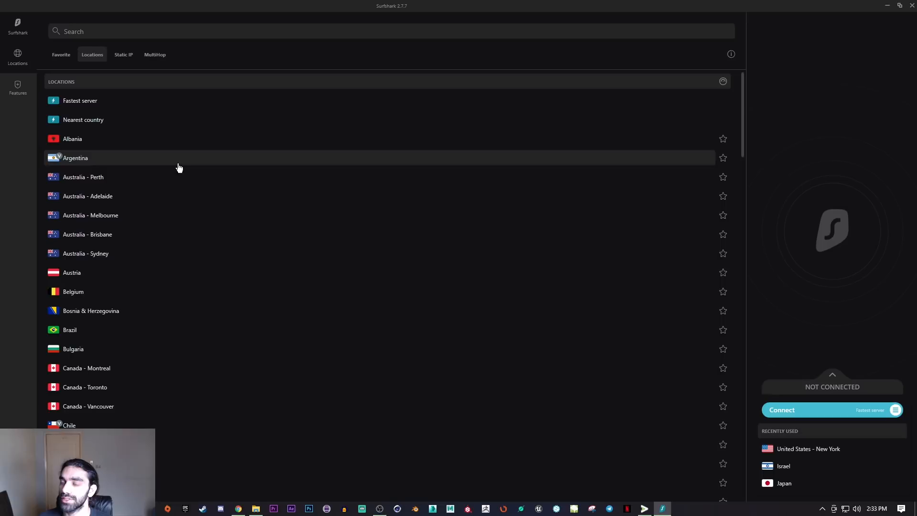
{"action": "mouse_move", "coordinate": [563, 167]}
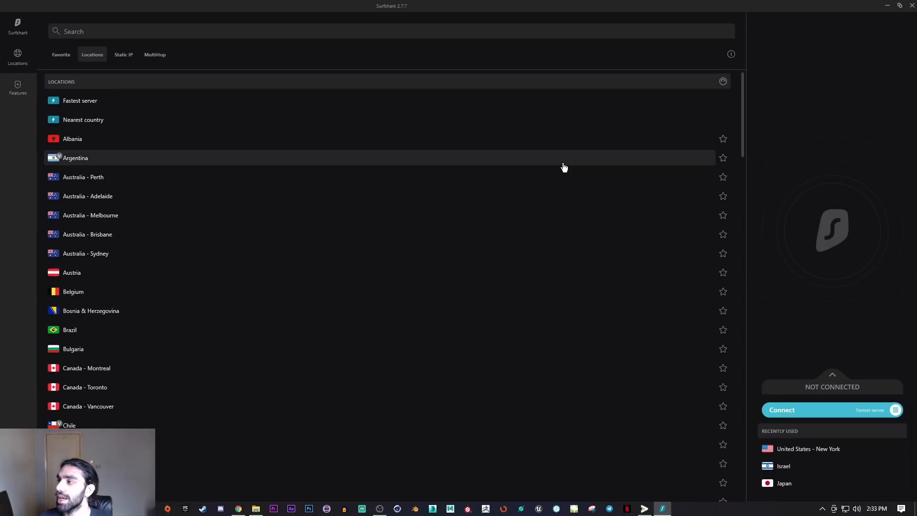
{"action": "scroll", "scroll_direction": "down", "scroll_amount": 3}
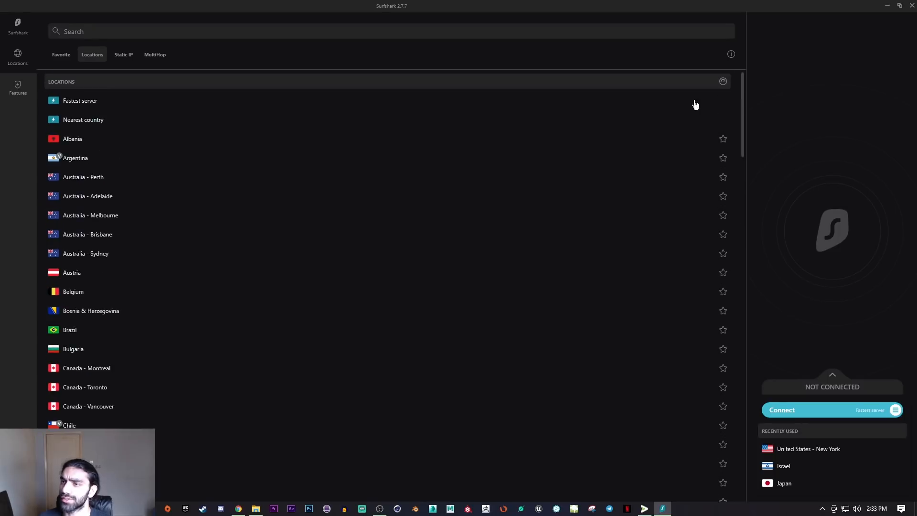
{"action": "mouse_move", "coordinate": [234, 162]}
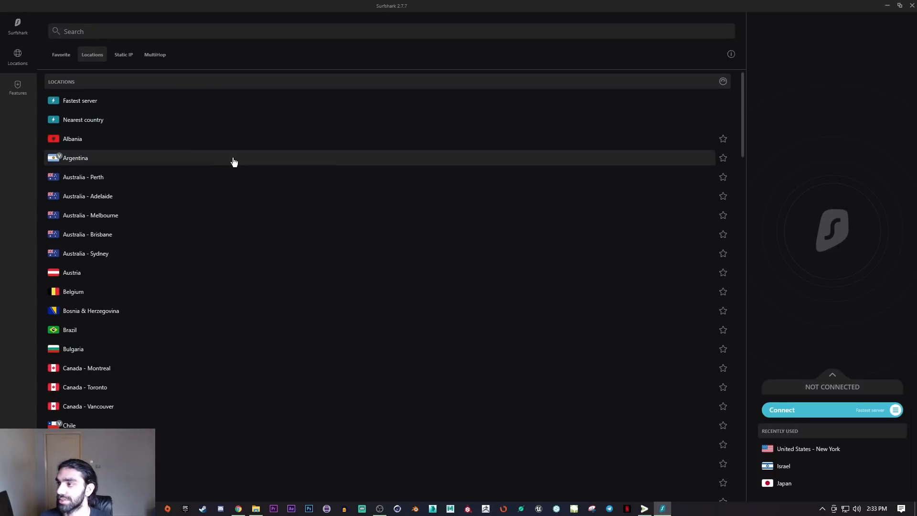
- Browse the Static IP servers in Germany, Japan, Singapore, UK and US
{"action": "left_click", "coordinate": [123, 55]}
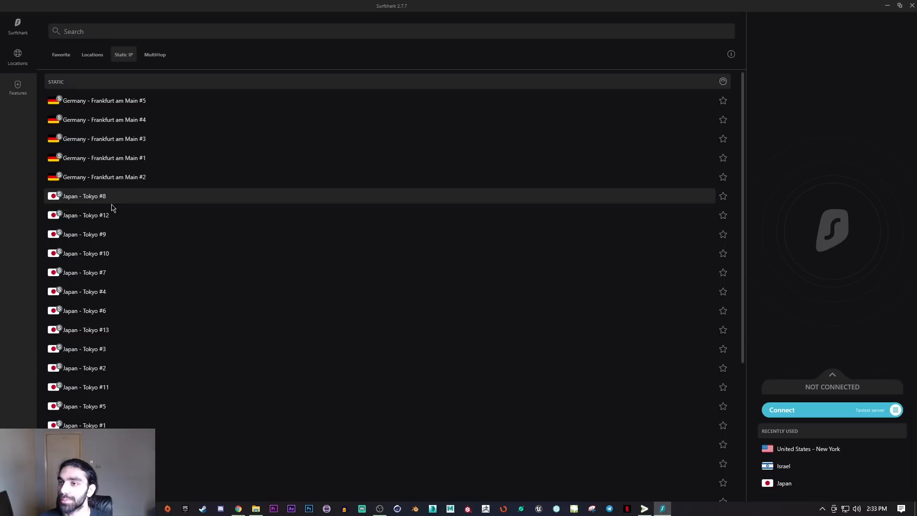
{"action": "scroll", "scroll_direction": "down", "scroll_amount": 3}
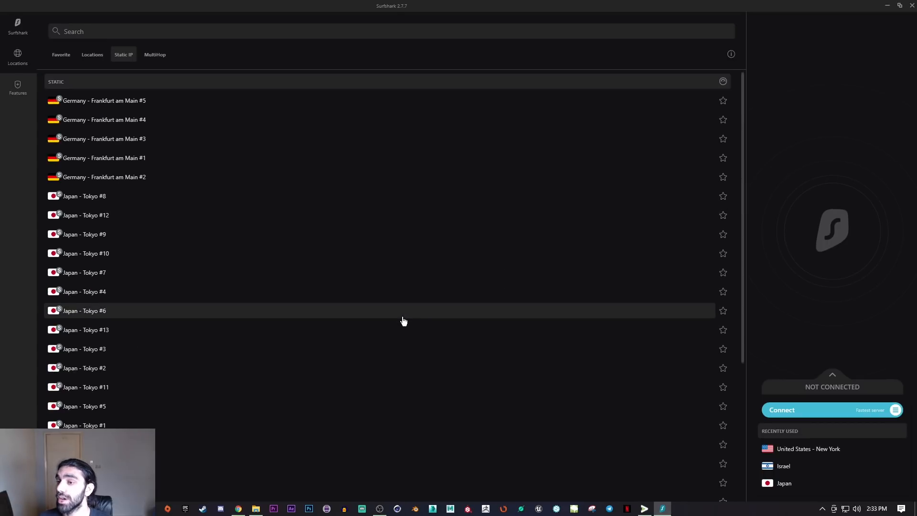
{"action": "scroll", "scroll_direction": "down", "scroll_amount": 3}
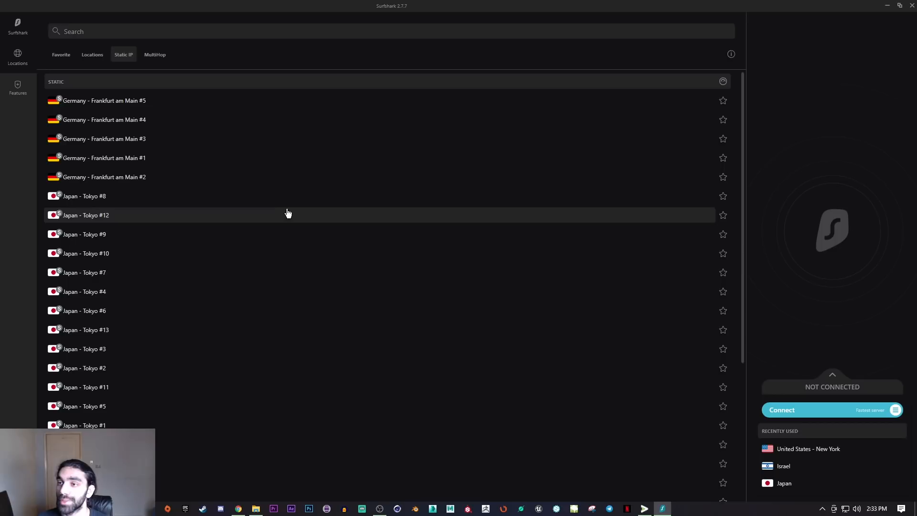
{"action": "mouse_move", "coordinate": [262, 198]}
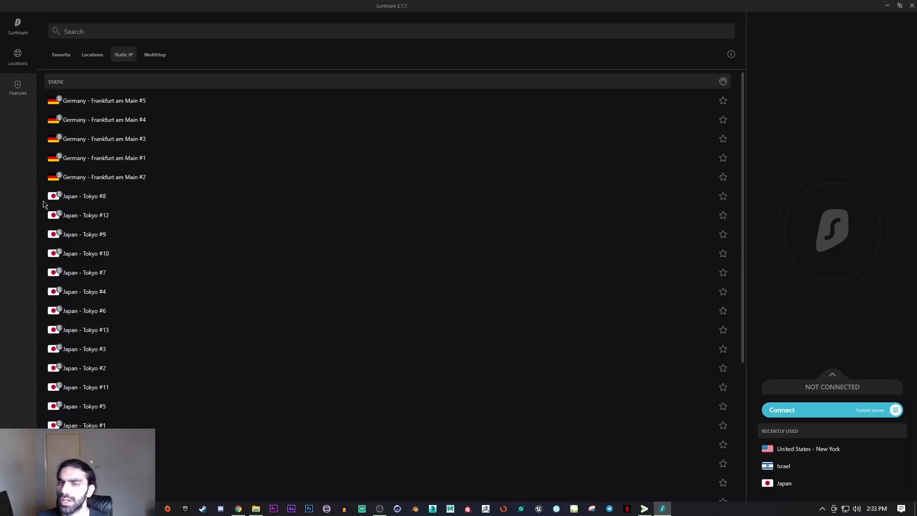
{"action": "mouse_move", "coordinate": [105, 195]}
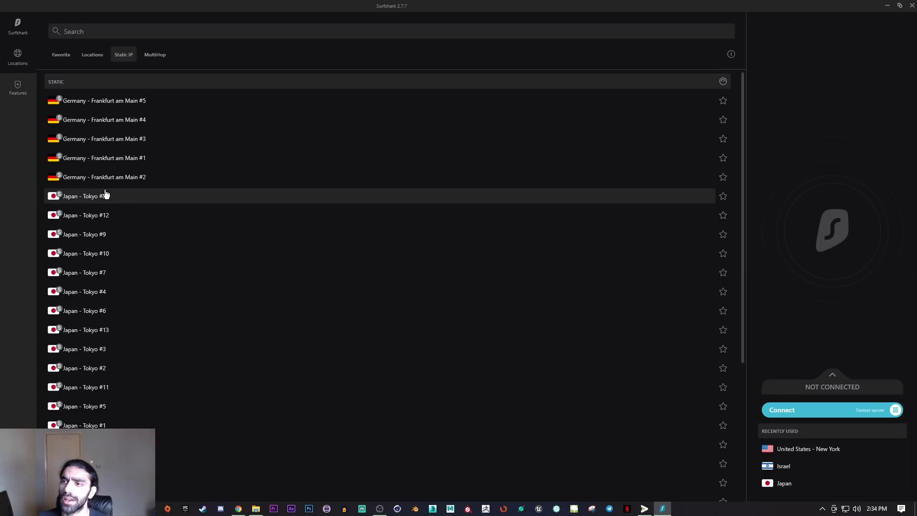
{"action": "mouse_move", "coordinate": [21, 211]}
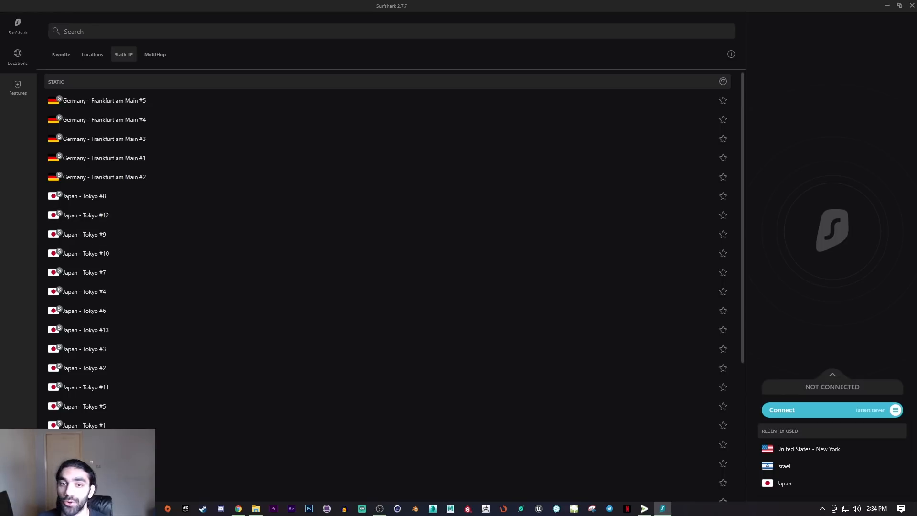
{"action": "scroll", "scroll_direction": "down", "scroll_amount": 3}
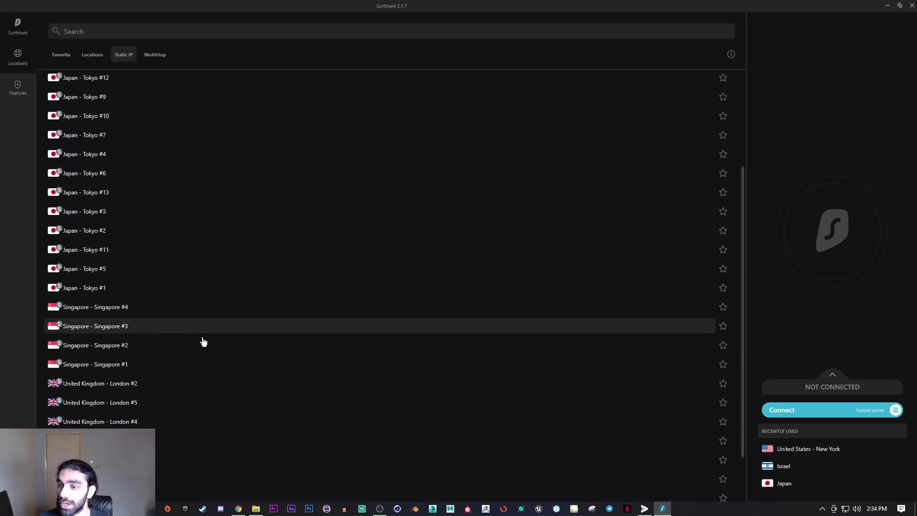
{"action": "scroll", "scroll_direction": "up", "scroll_amount": 3}
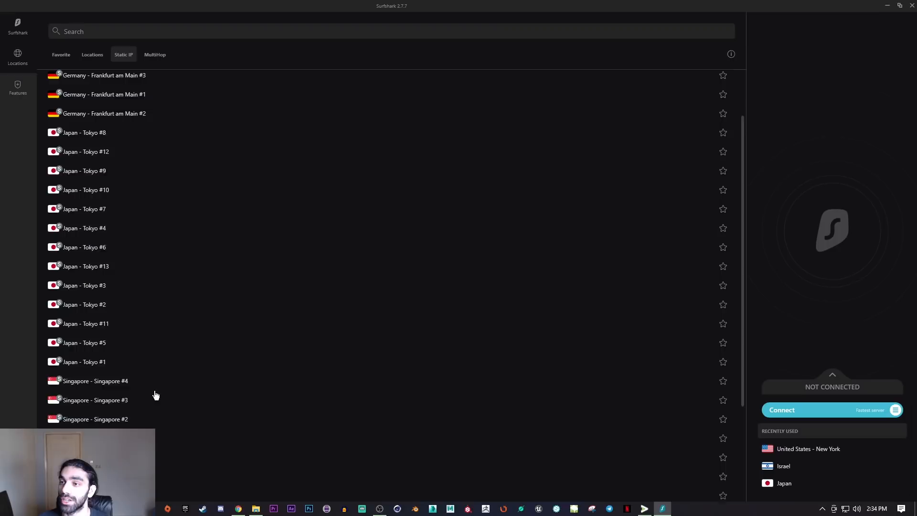
{"action": "scroll", "scroll_direction": "up", "scroll_amount": 3}
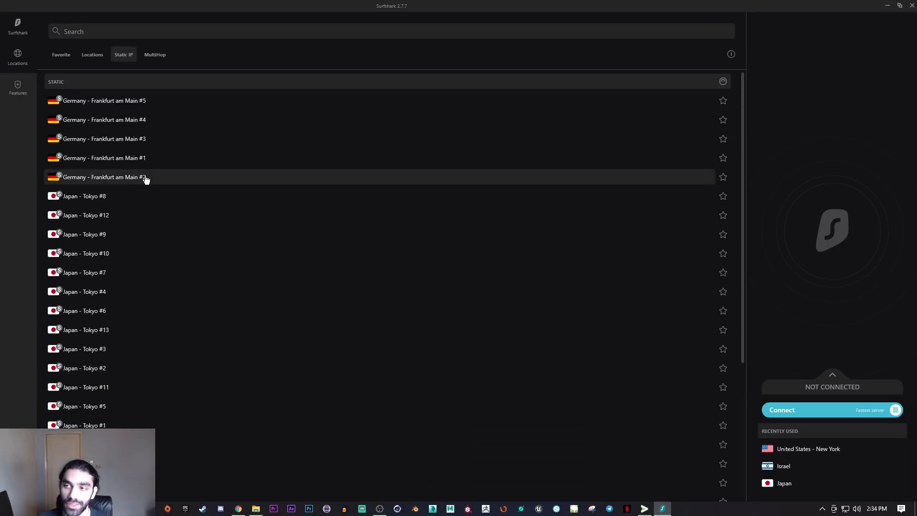
{"action": "scroll", "scroll_direction": "down", "scroll_amount": 3}
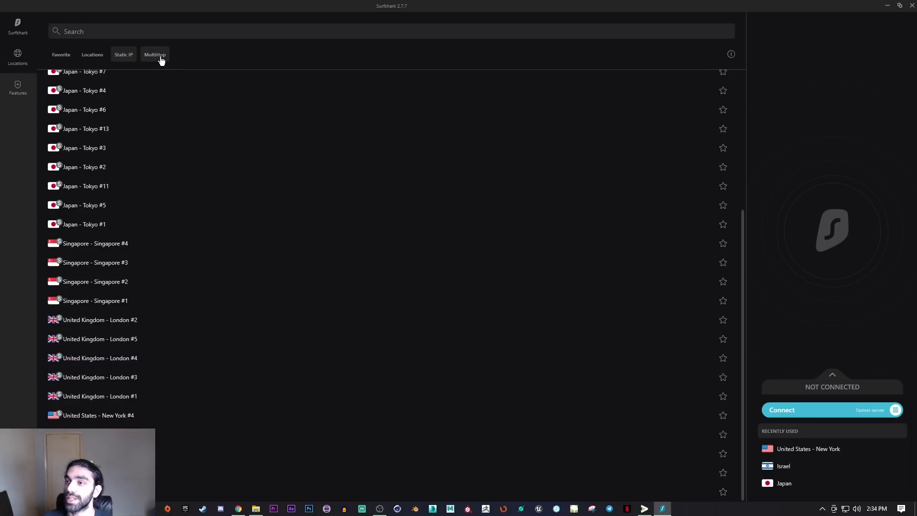
- View the MultiHop double-server pairs, then switch back to the full Locations list
{"action": "left_click", "coordinate": [154, 54]}
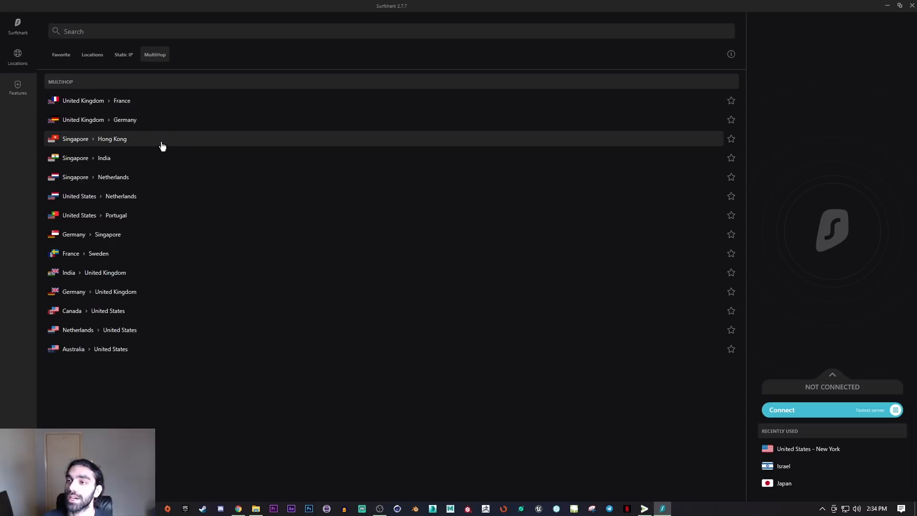
{"action": "mouse_move", "coordinate": [149, 120]}
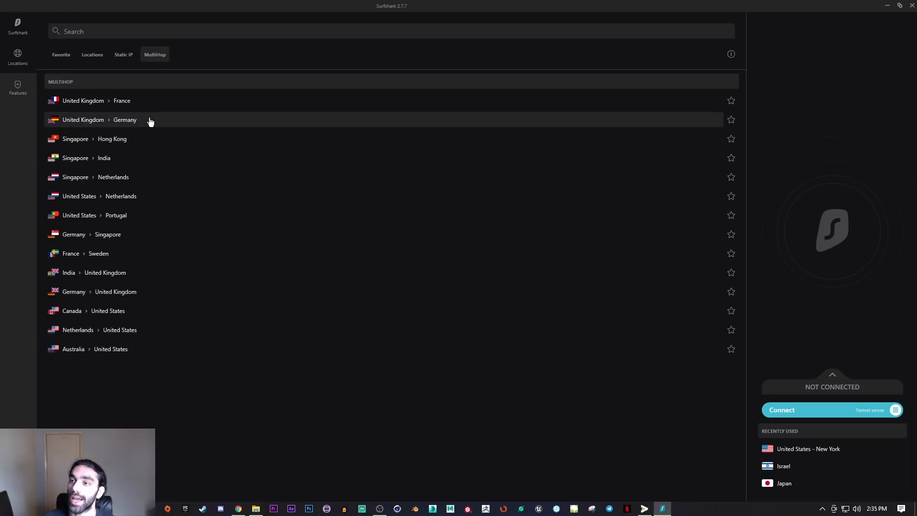
{"action": "mouse_move", "coordinate": [157, 119]}
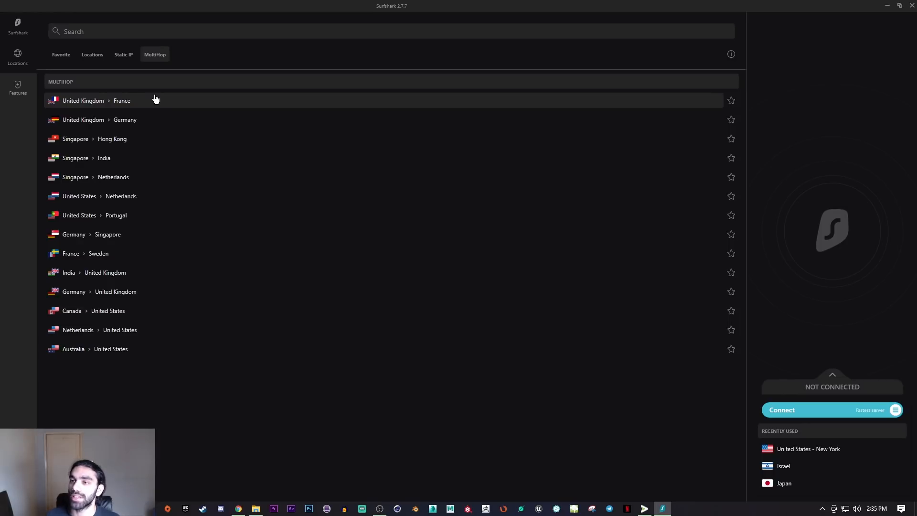
{"action": "mouse_move", "coordinate": [169, 120]}
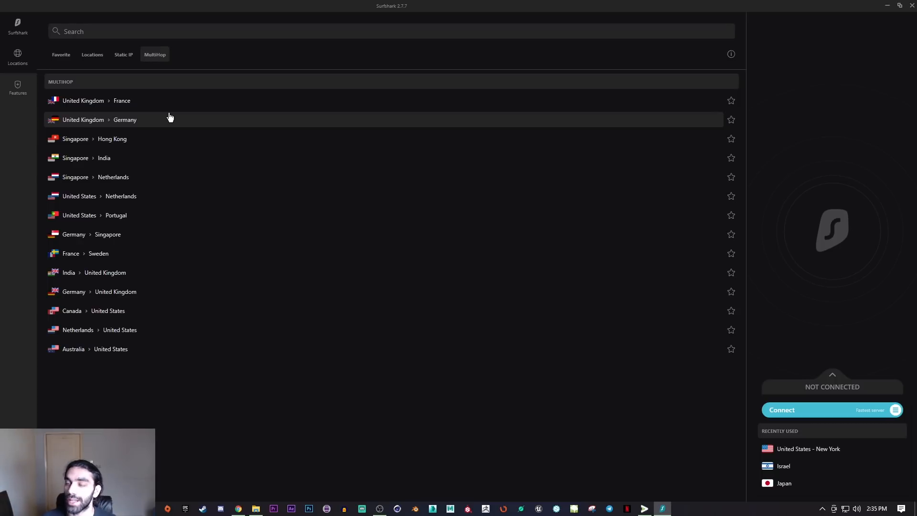
{"action": "mouse_move", "coordinate": [172, 134]}
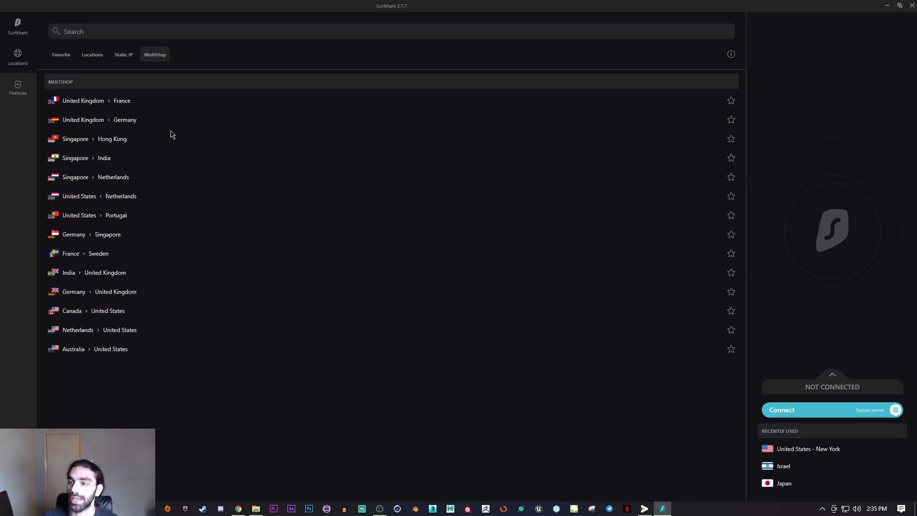
{"action": "mouse_move", "coordinate": [177, 182]}
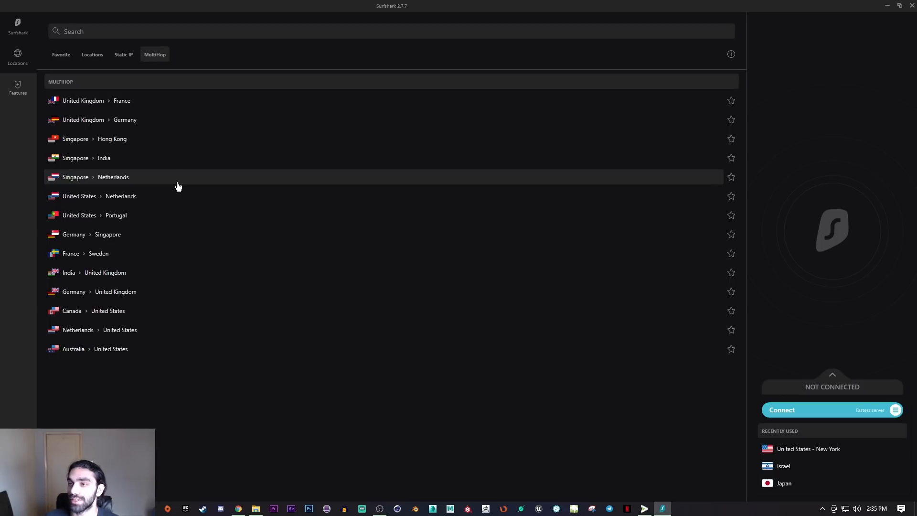
{"action": "mouse_move", "coordinate": [173, 144]}
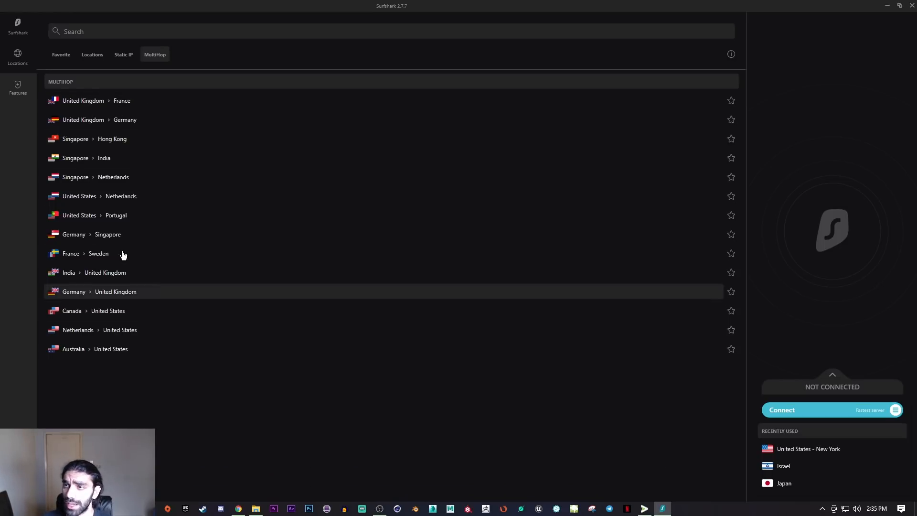
{"action": "mouse_move", "coordinate": [107, 243]}
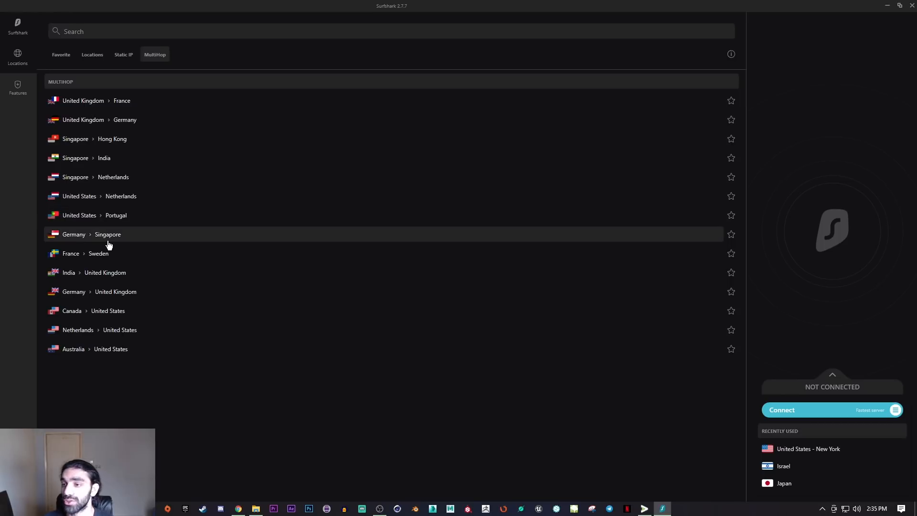
{"action": "mouse_move", "coordinate": [121, 139]}
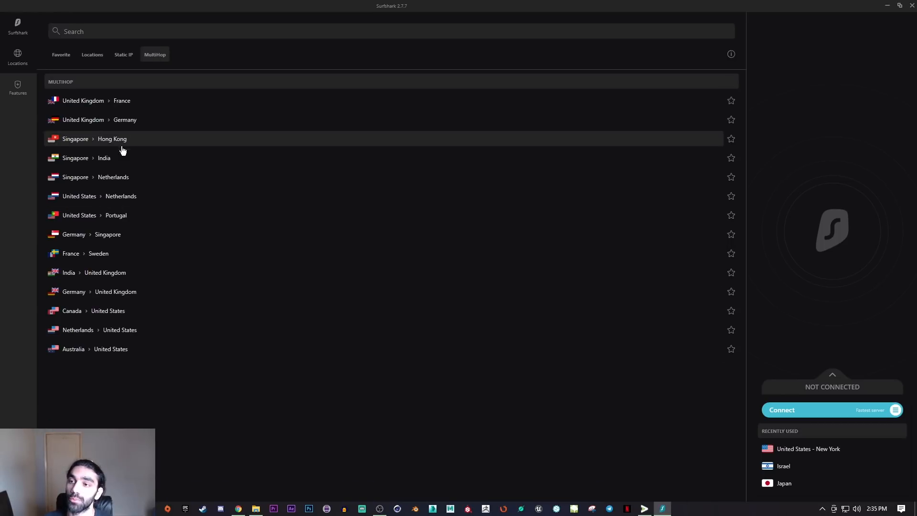
{"action": "left_click", "coordinate": [92, 54]}
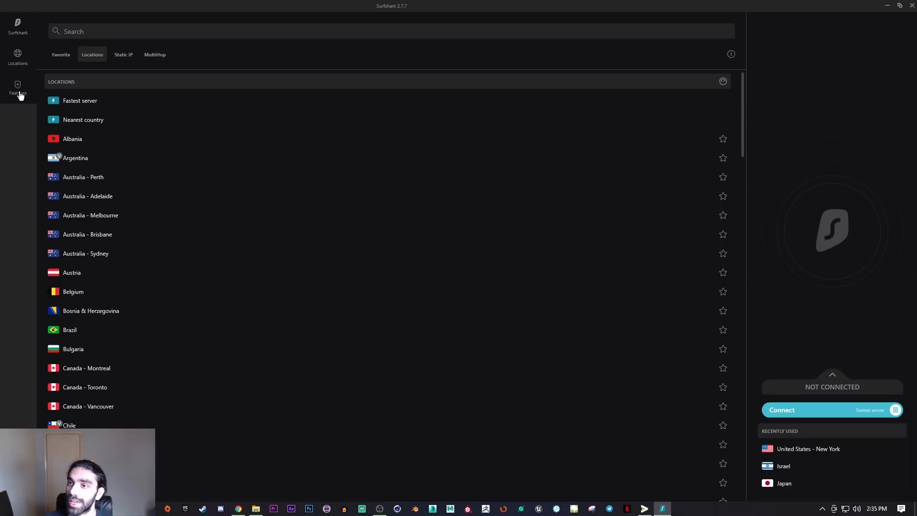
- Open the Features page showing CleanWeb switched on and the Whitelister option
{"action": "left_click", "coordinate": [18, 88]}
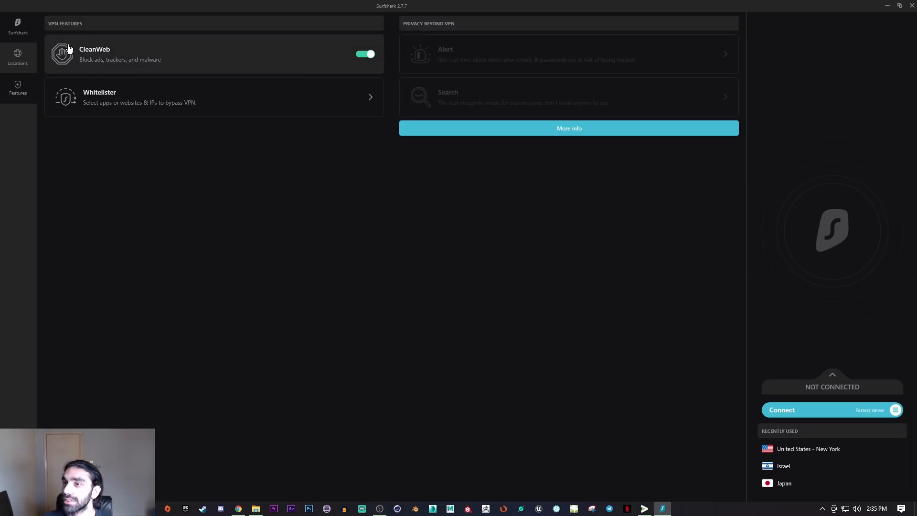
{"action": "mouse_move", "coordinate": [218, 68]}
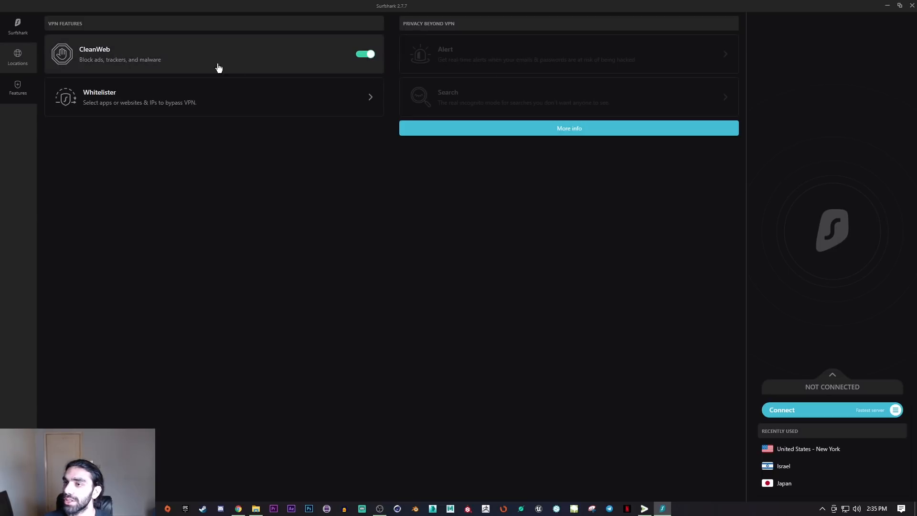
{"action": "mouse_move", "coordinate": [43, 78]}
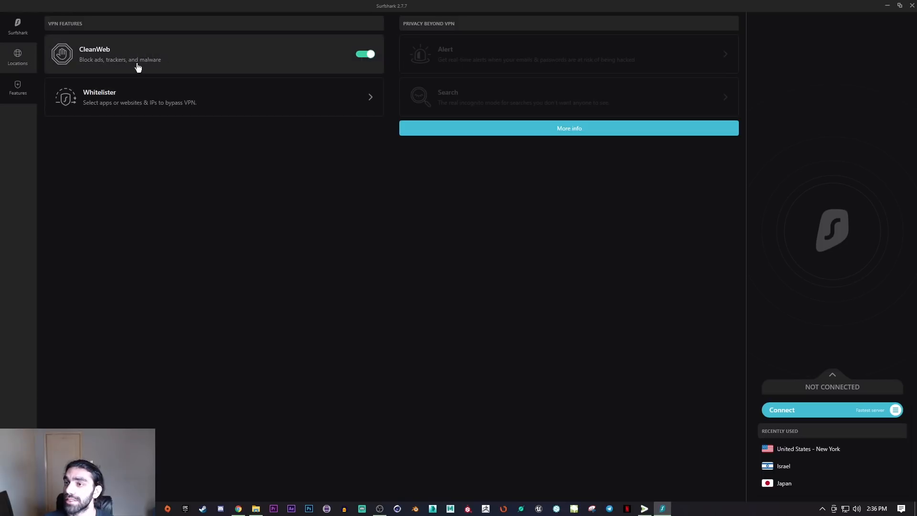
{"action": "mouse_move", "coordinate": [83, 58]}
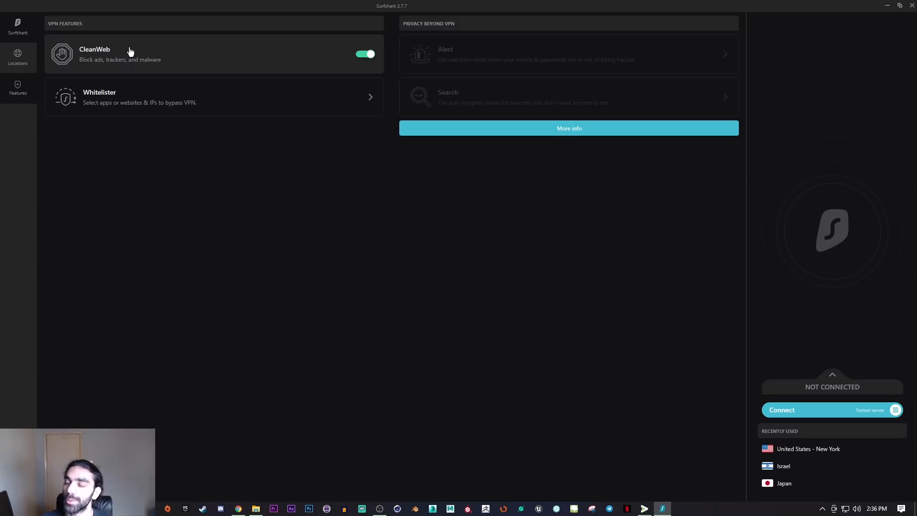
{"action": "mouse_move", "coordinate": [143, 61]}
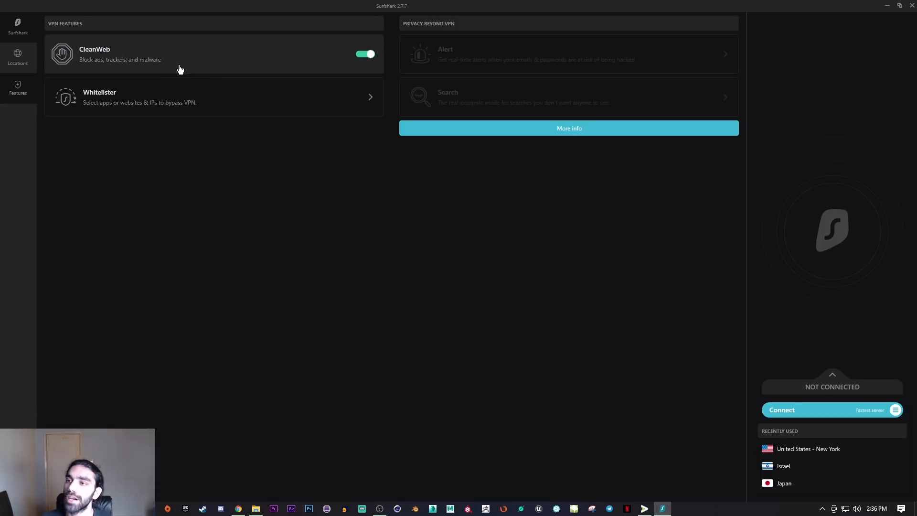
{"action": "mouse_move", "coordinate": [131, 90]}
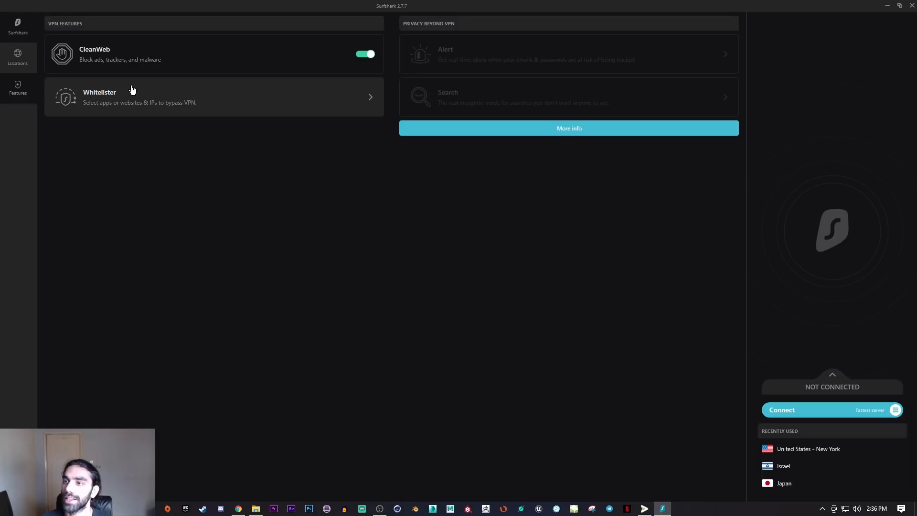
{"action": "mouse_move", "coordinate": [169, 109]}
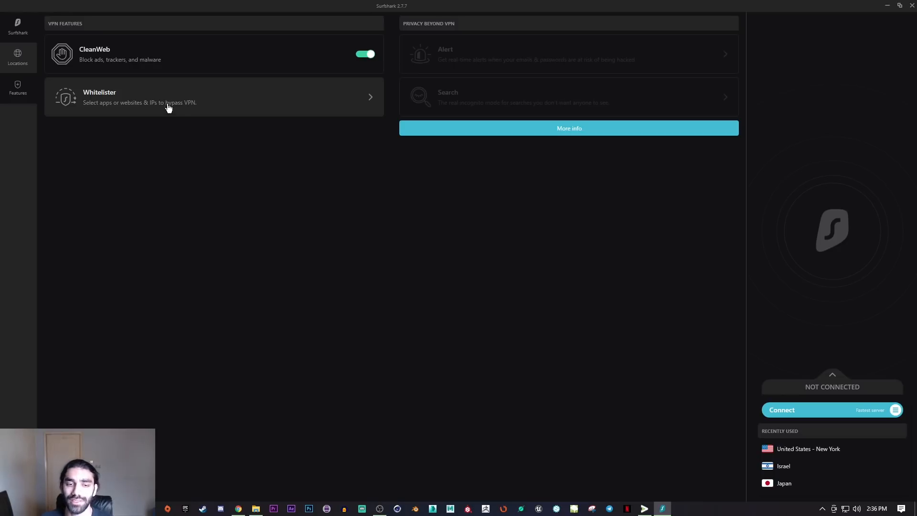
{"action": "left_click", "coordinate": [364, 54]}
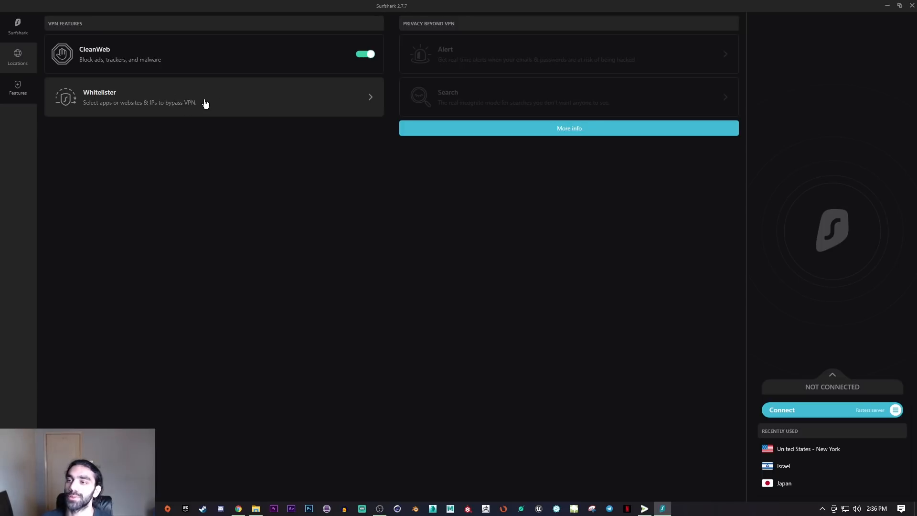
{"action": "mouse_move", "coordinate": [227, 106]}
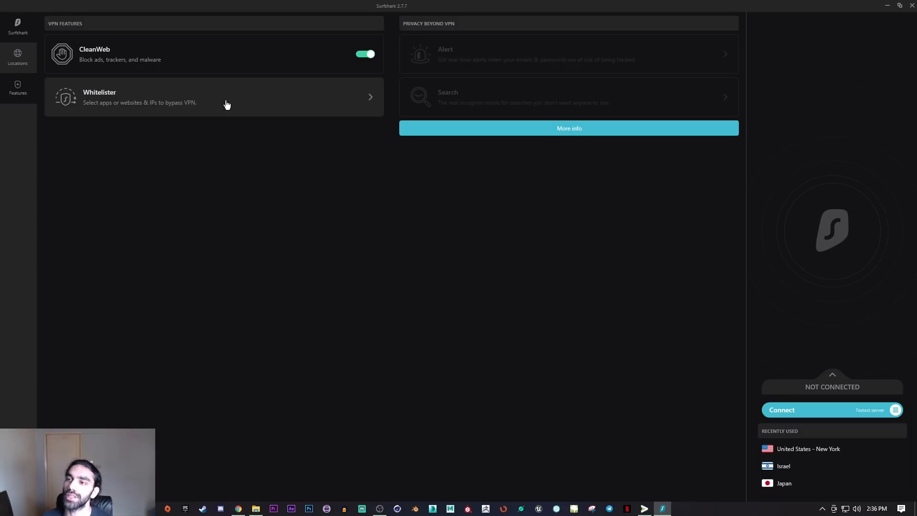
{"action": "mouse_move", "coordinate": [130, 200]}
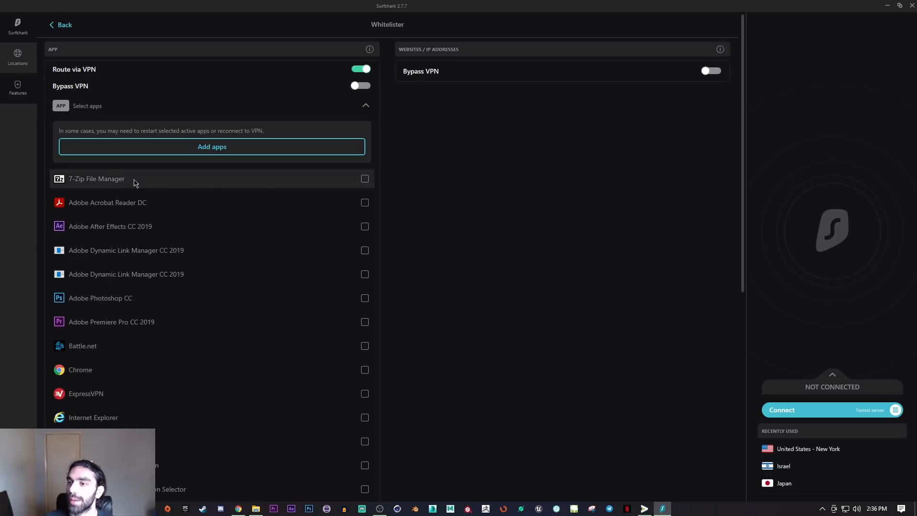
- Enable Whitelister's Bypass VPN for apps, then select and deselect Battle.net
{"action": "scroll", "scroll_direction": "down", "scroll_amount": 3}
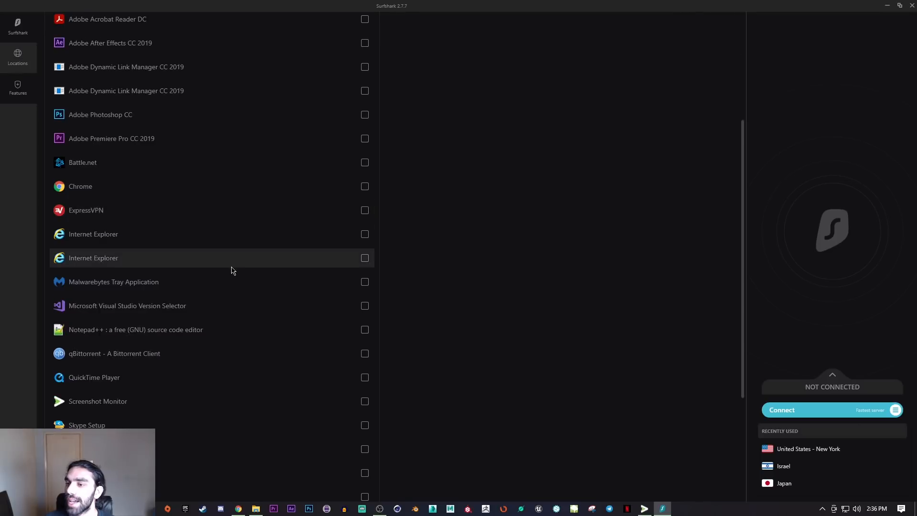
{"action": "scroll", "scroll_direction": "down", "scroll_amount": 3}
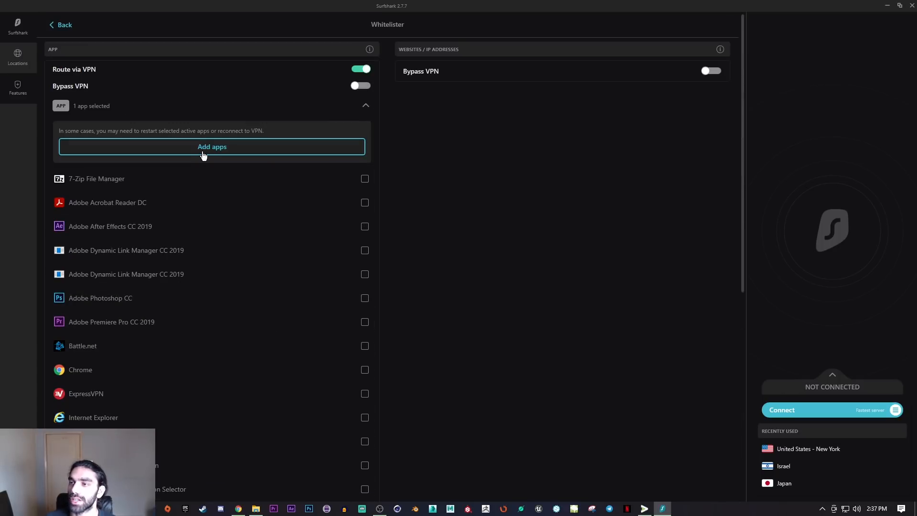
{"action": "mouse_move", "coordinate": [221, 252]}
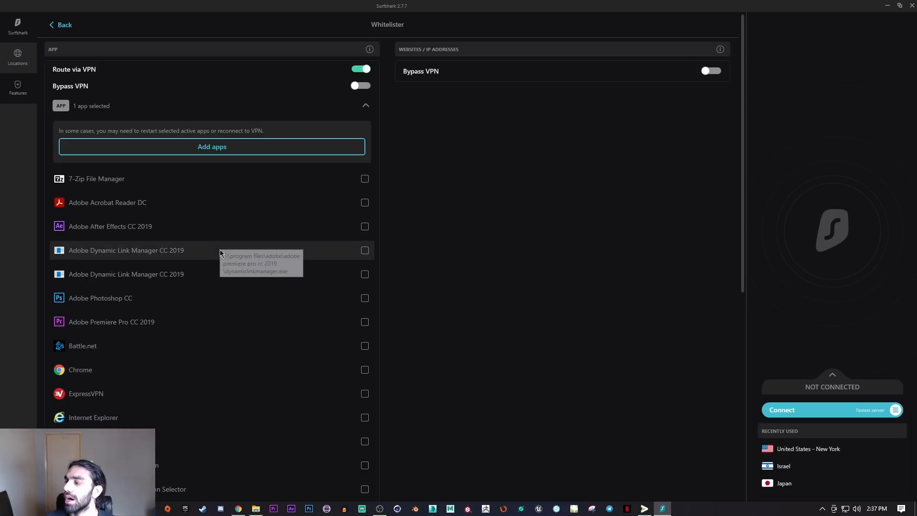
{"action": "mouse_move", "coordinate": [221, 269]}
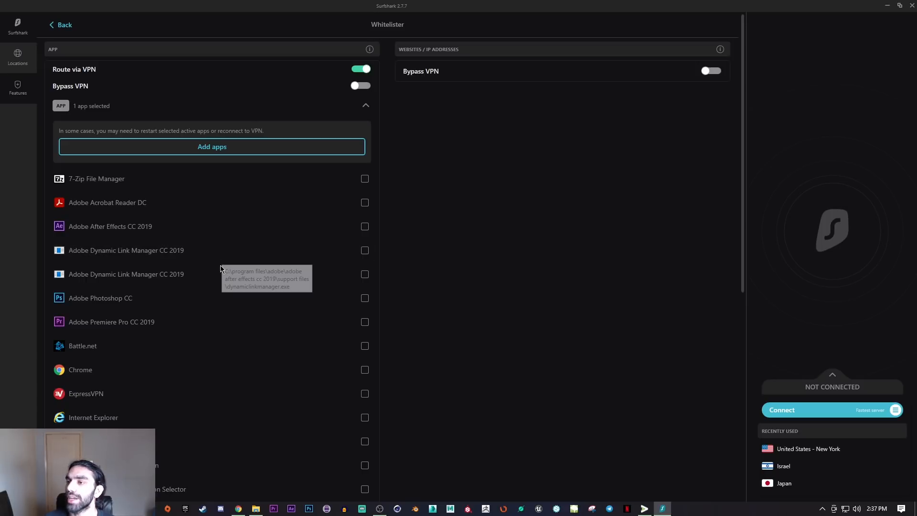
{"action": "mouse_move", "coordinate": [209, 194]}
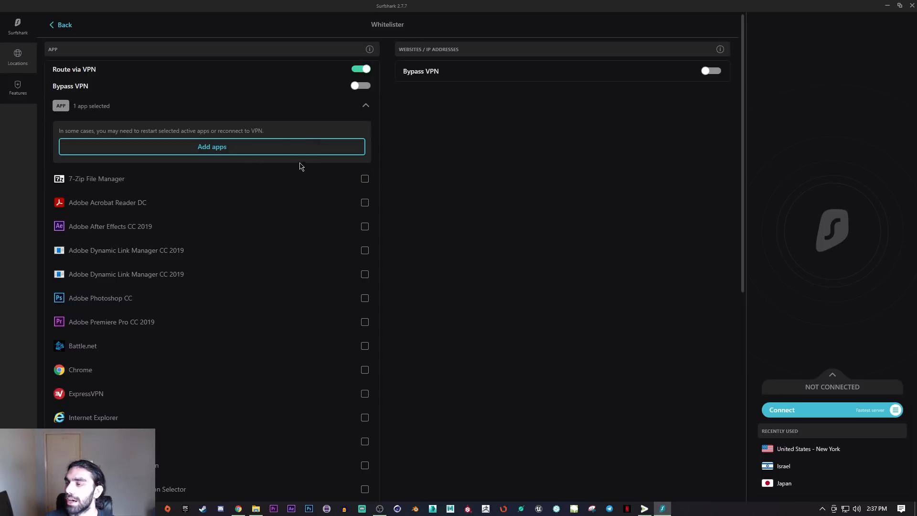
{"action": "mouse_move", "coordinate": [578, 455]}
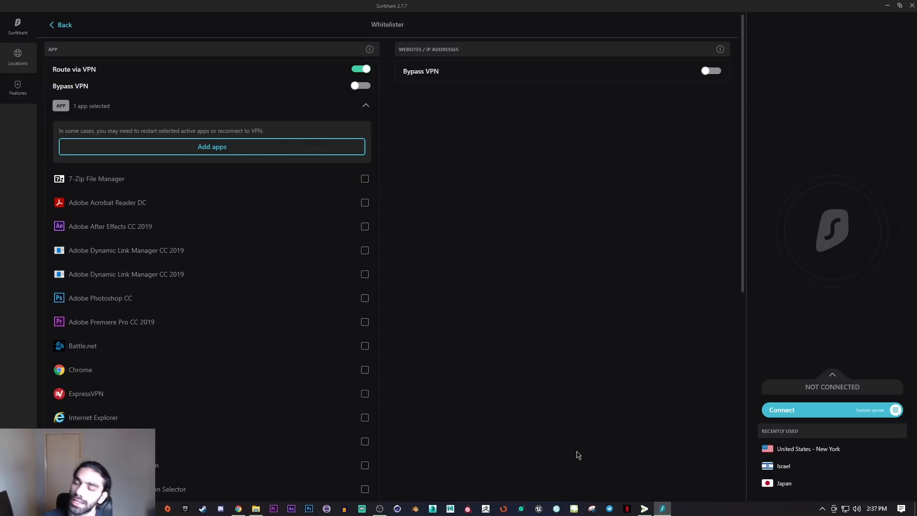
{"action": "mouse_move", "coordinate": [414, 333]}
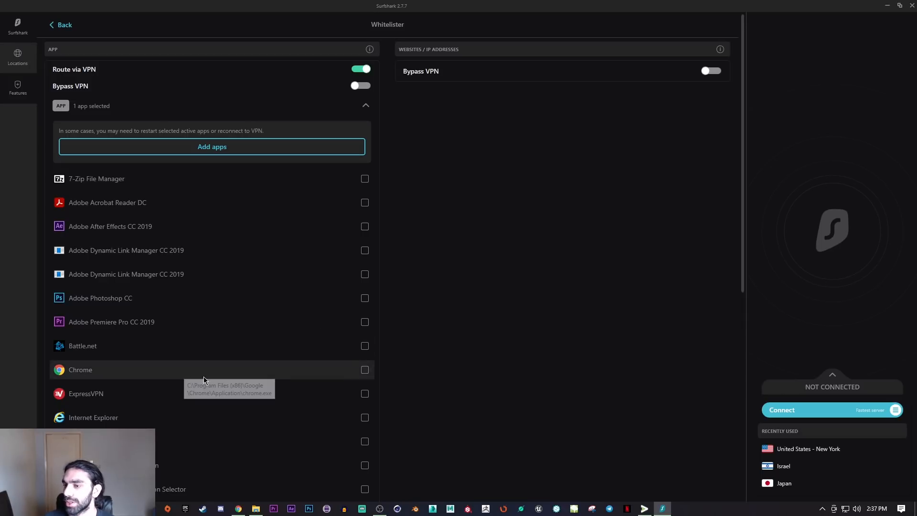
{"action": "mouse_move", "coordinate": [288, 120]}
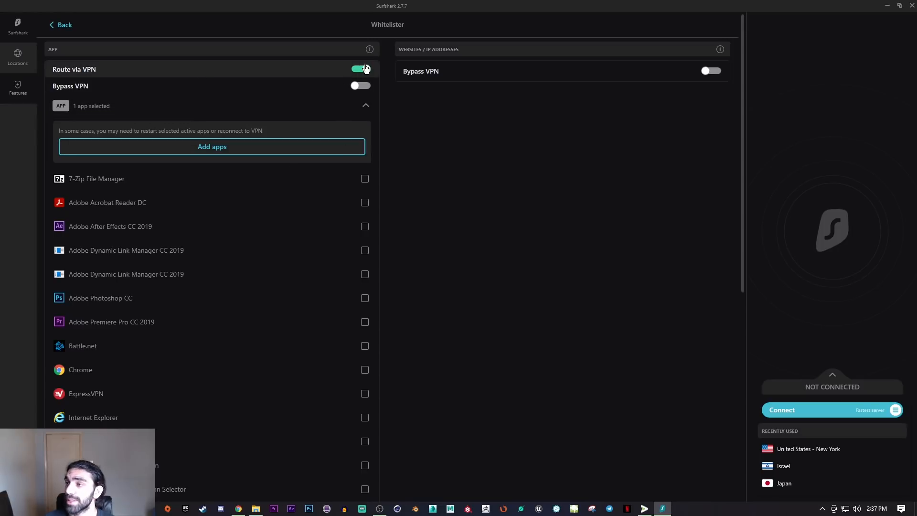
{"action": "left_click", "coordinate": [361, 86]}
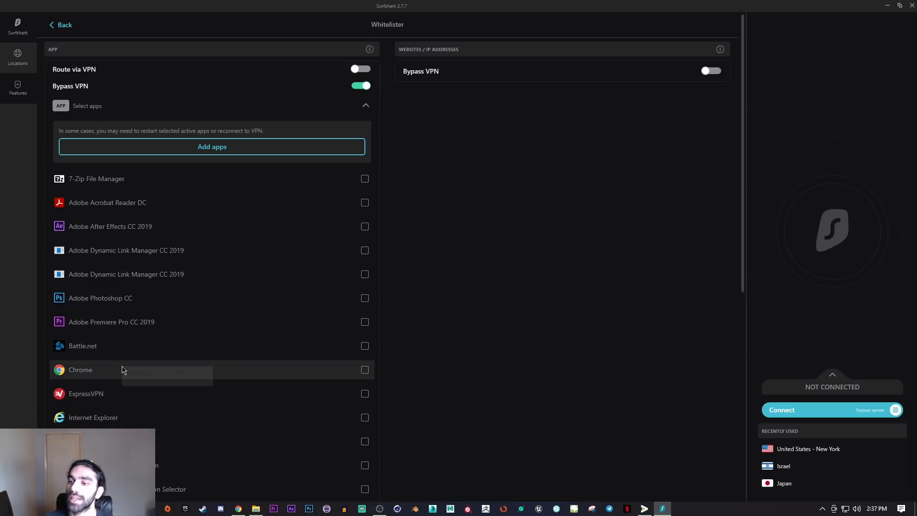
{"action": "mouse_move", "coordinate": [149, 245]}
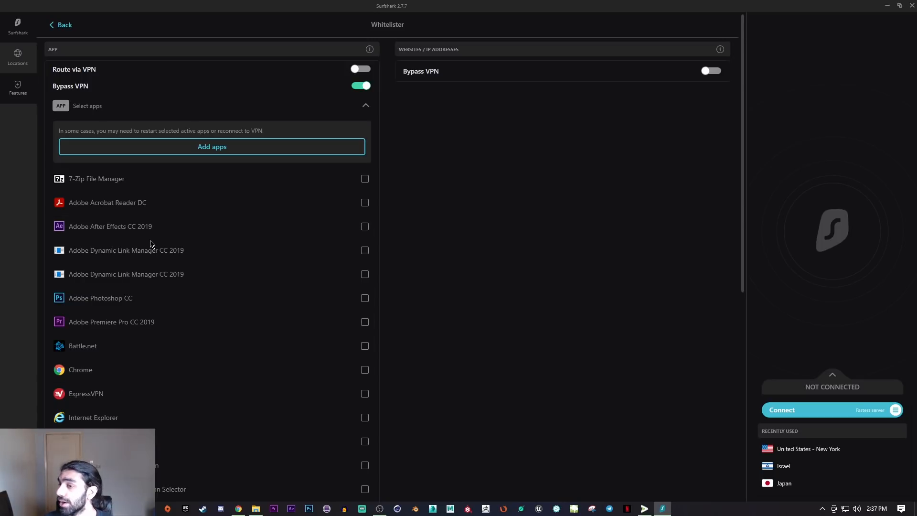
{"action": "mouse_move", "coordinate": [366, 350]}
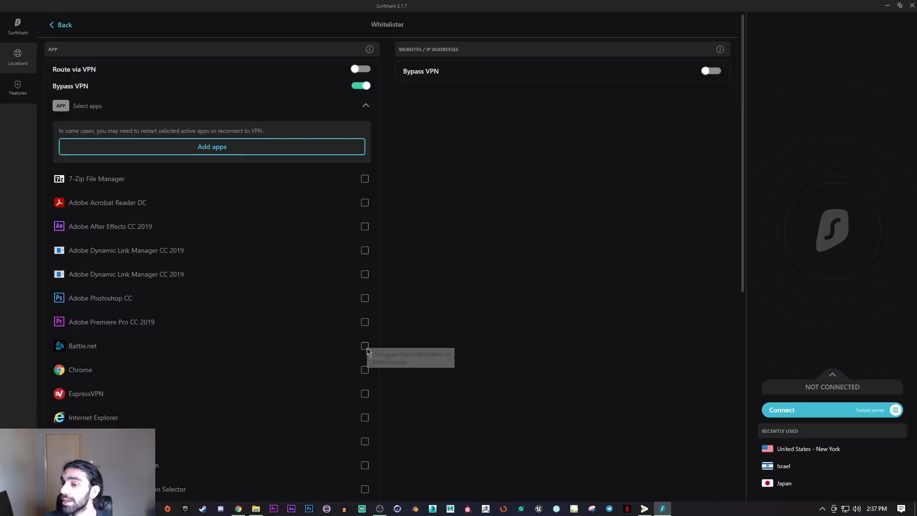
{"action": "left_click", "coordinate": [364, 346]}
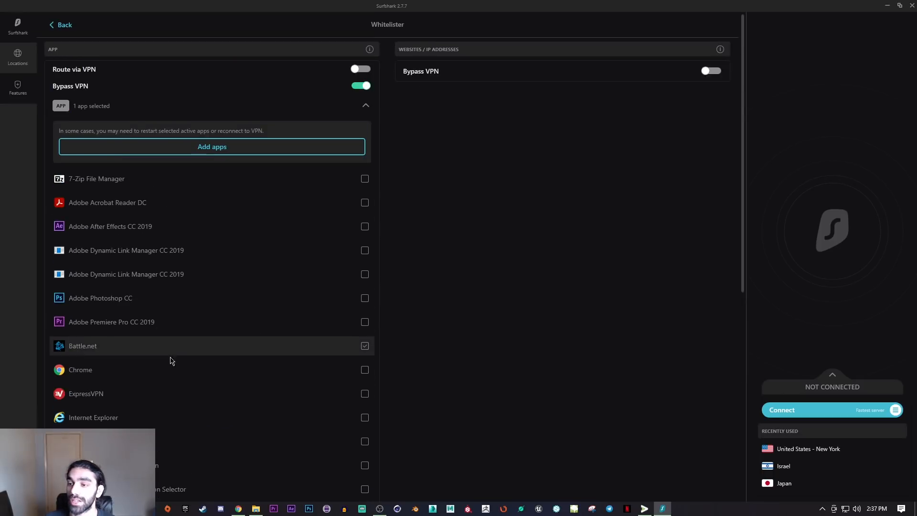
{"action": "mouse_move", "coordinate": [195, 374]}
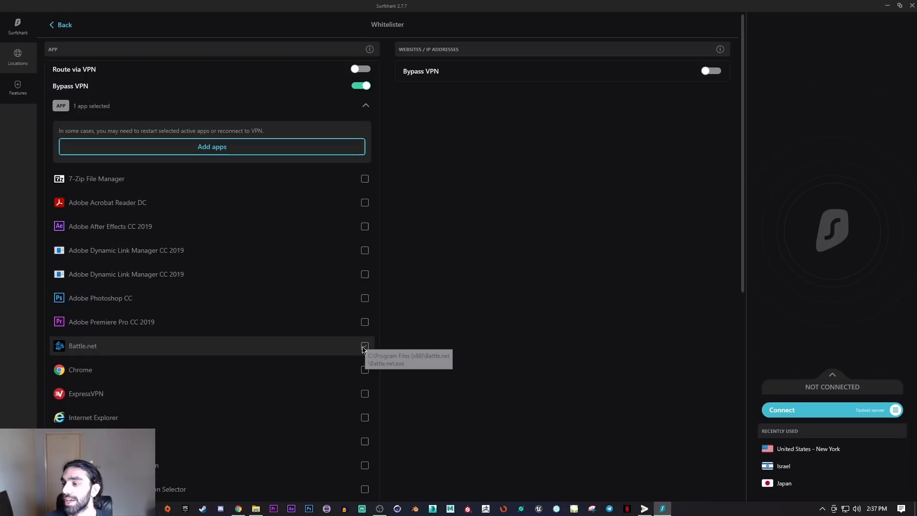
{"action": "left_click", "coordinate": [365, 346]}
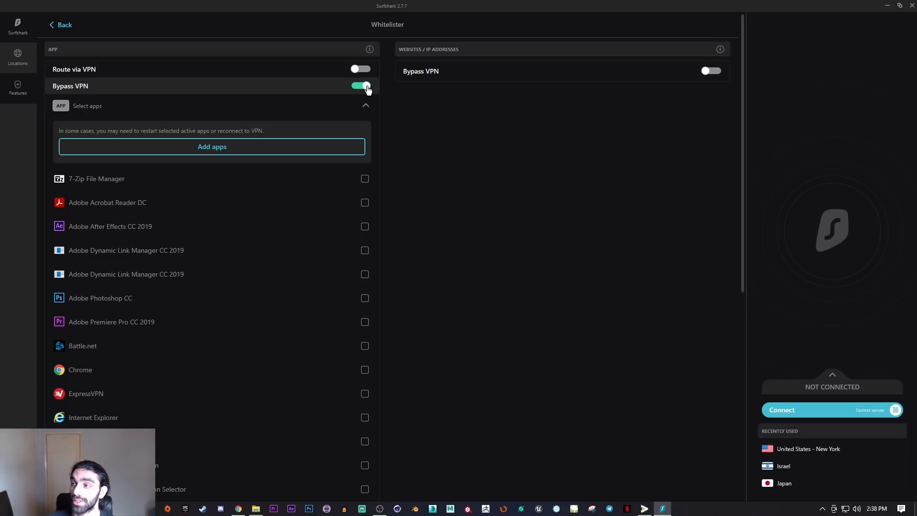
- Turn Whitelister's app Bypass VPN off and go back to the main settings
{"action": "left_click", "coordinate": [361, 86]}
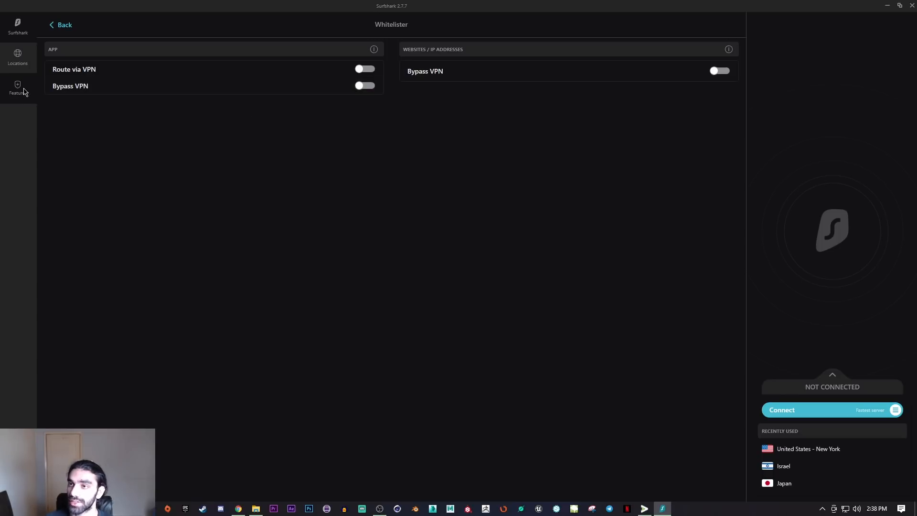
{"action": "mouse_move", "coordinate": [17, 89]}
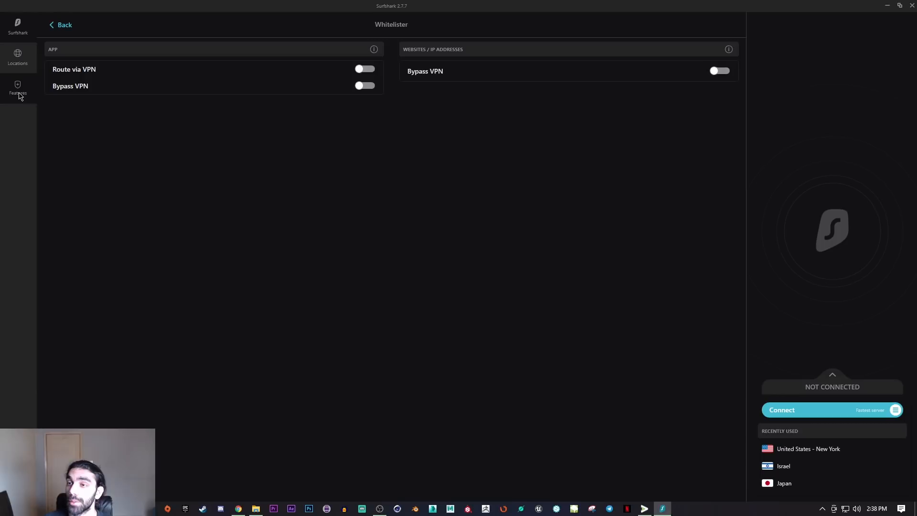
{"action": "mouse_move", "coordinate": [24, 97]}
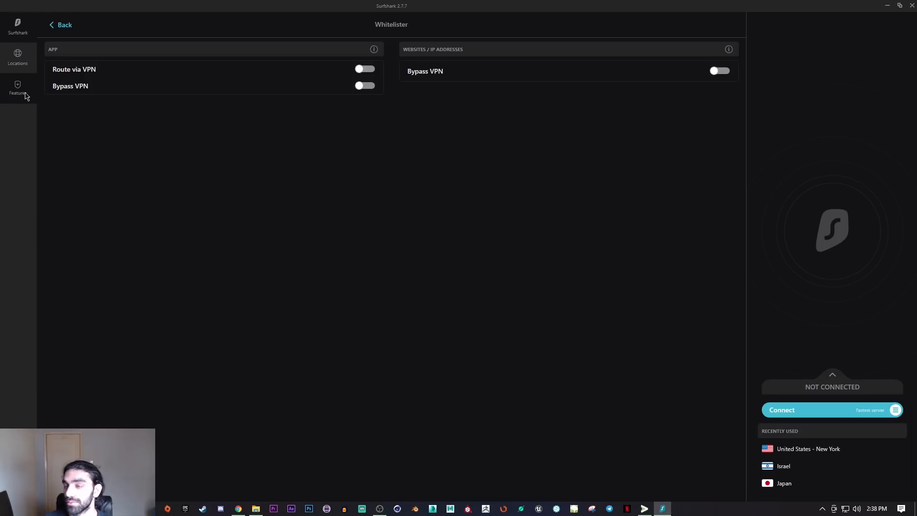
{"action": "mouse_move", "coordinate": [61, 24]}
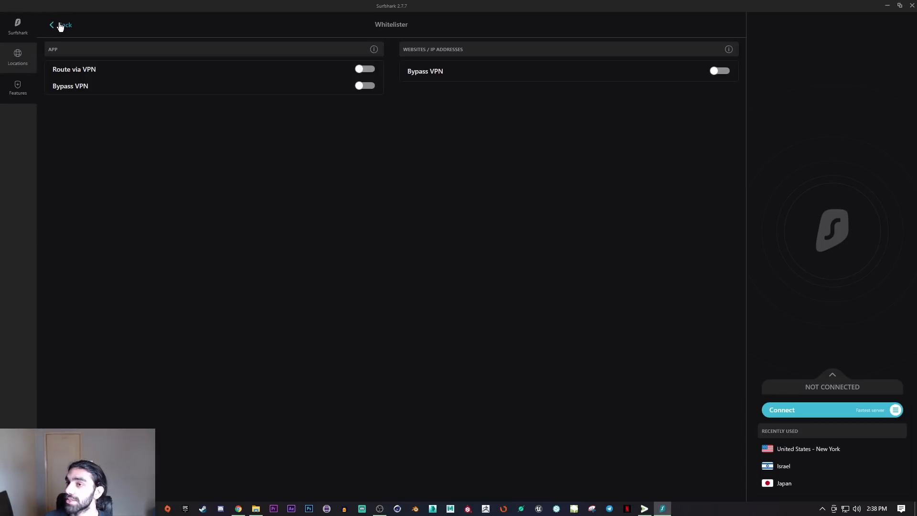
{"action": "left_click", "coordinate": [52, 24]}
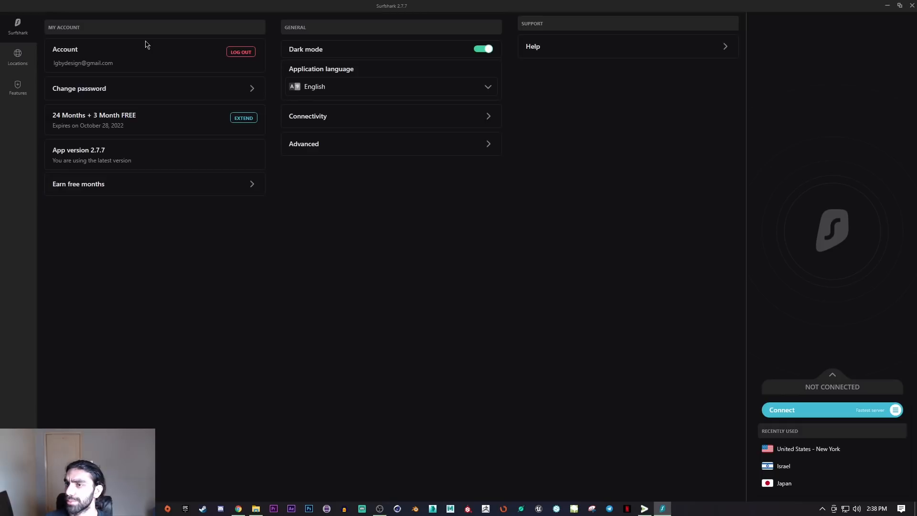
{"action": "mouse_move", "coordinate": [352, 97]}
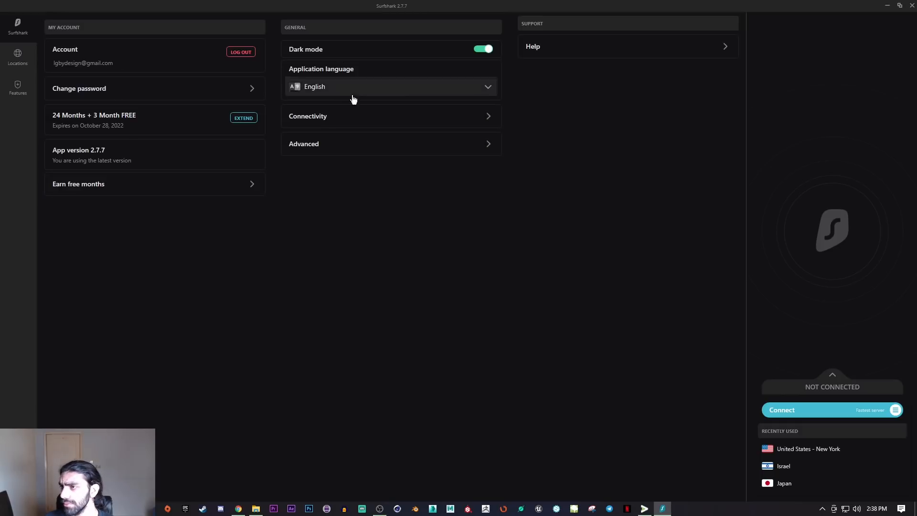
- Open the Connectivity settings under General
{"action": "left_click", "coordinate": [391, 116]}
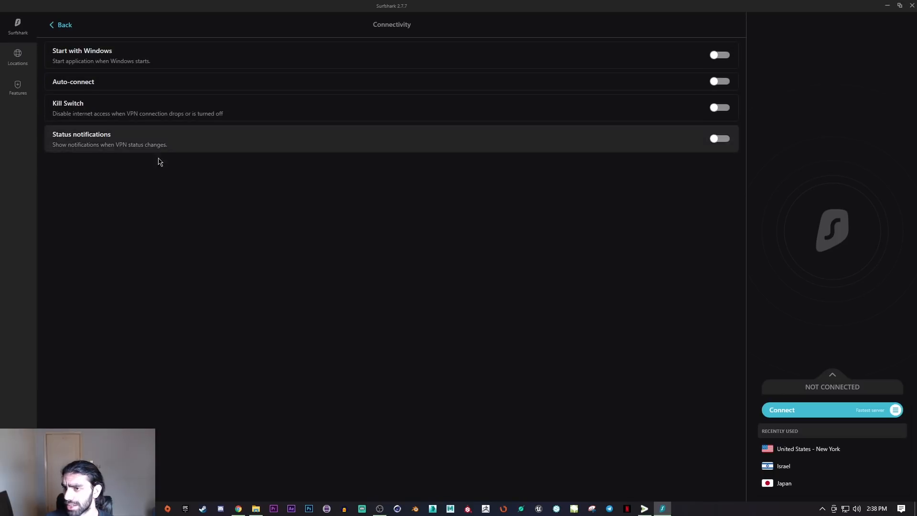
{"action": "mouse_move", "coordinate": [362, 128]}
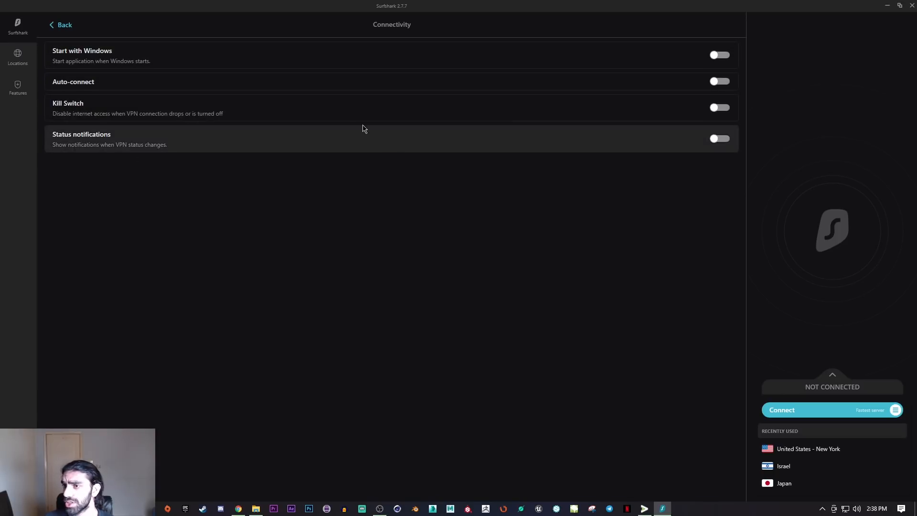
{"action": "mouse_move", "coordinate": [335, 121]}
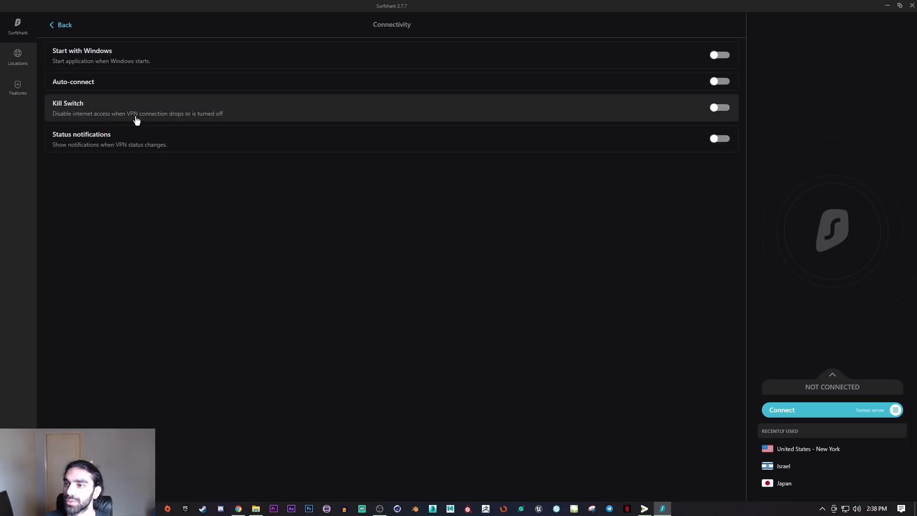
{"action": "mouse_move", "coordinate": [240, 120]}
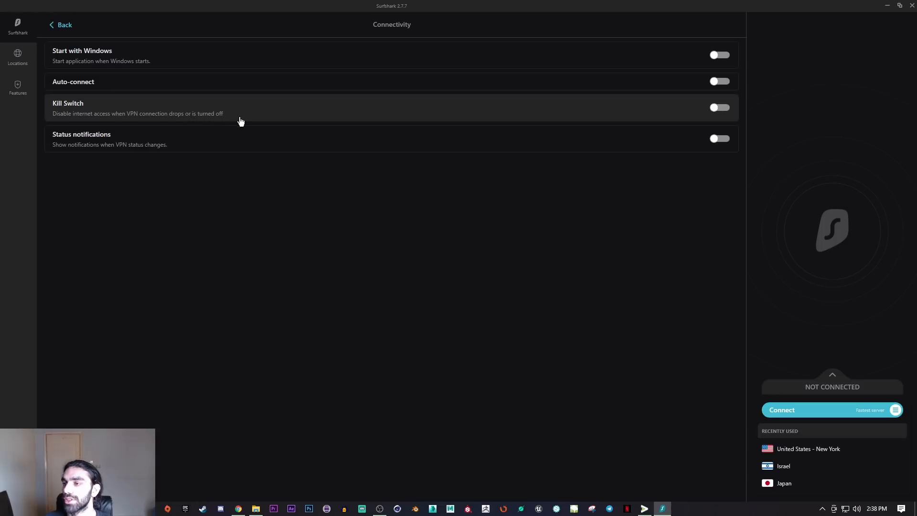
{"action": "mouse_move", "coordinate": [539, 123]}
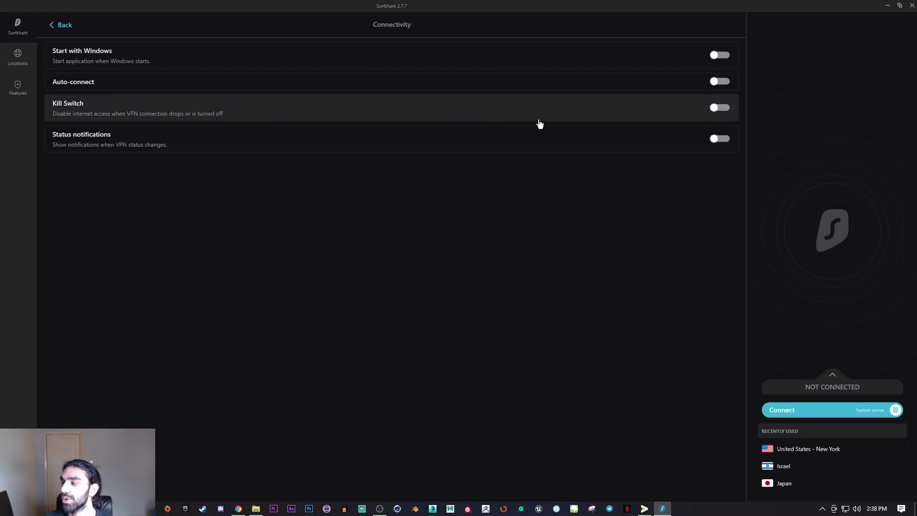
{"action": "mouse_move", "coordinate": [497, 123]}
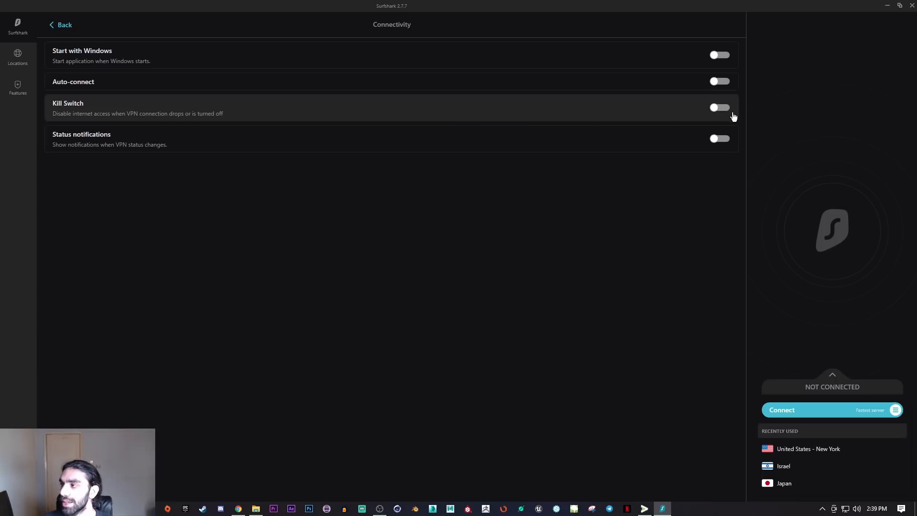
- Switch Kill Switch on and off again, then return to main settings
{"action": "left_click", "coordinate": [720, 107]}
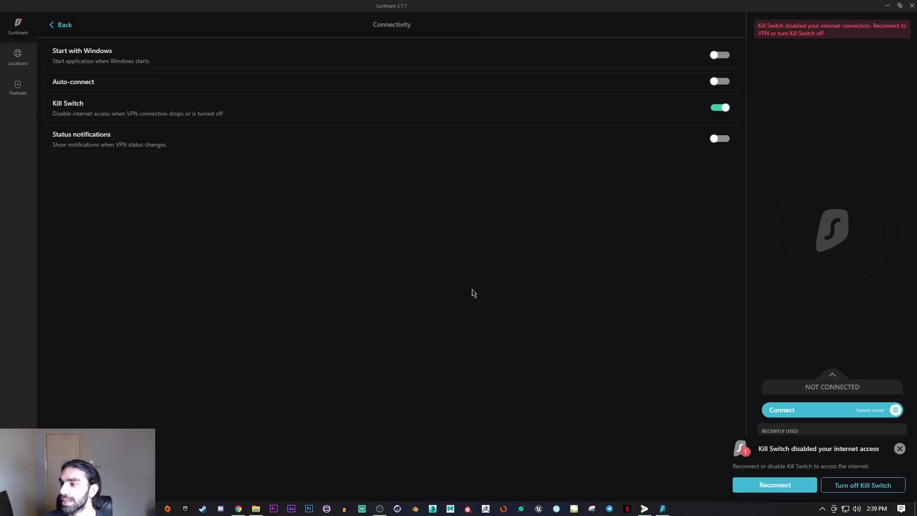
{"action": "mouse_move", "coordinate": [630, 155]}
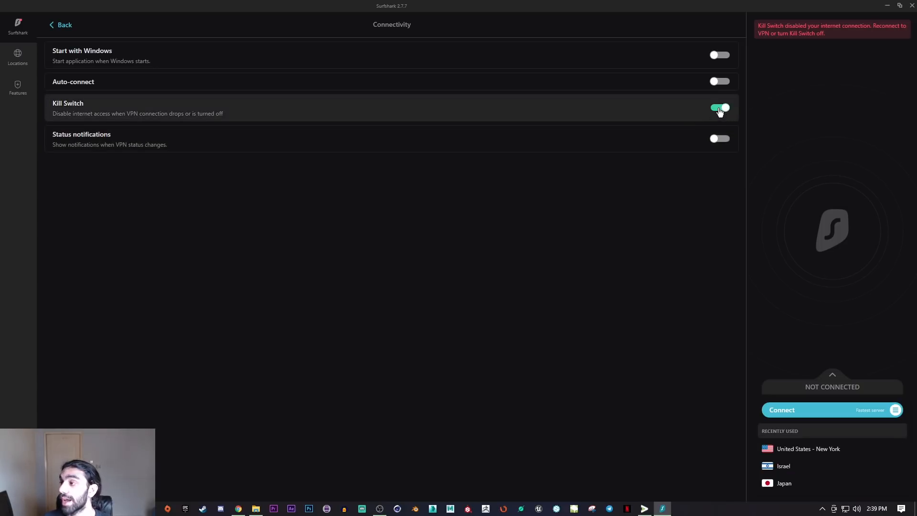
{"action": "left_click", "coordinate": [720, 108]}
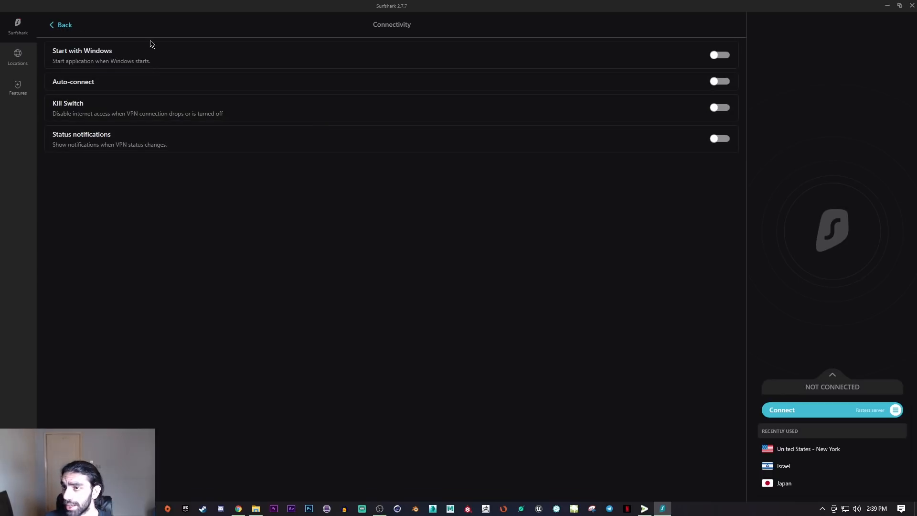
{"action": "left_click", "coordinate": [61, 25]}
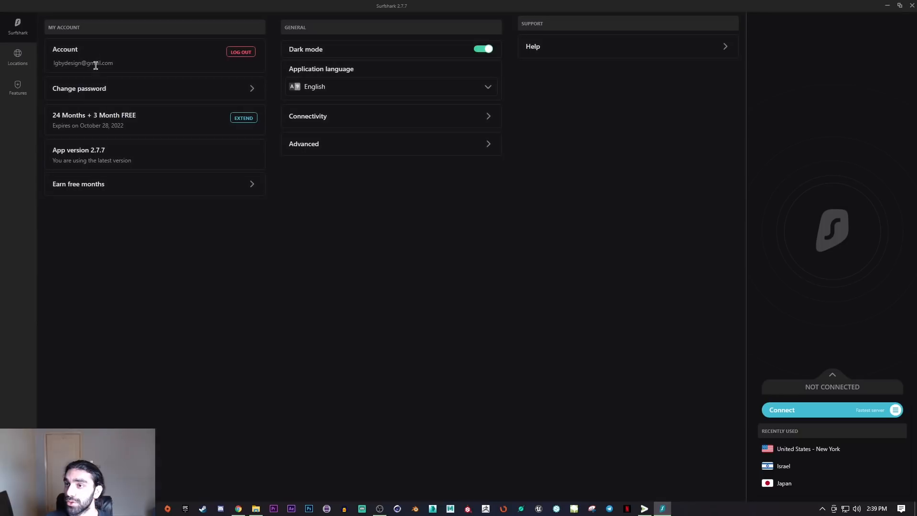
- In Advanced settings, pick Shadowsocks and dismiss its warning, keeping WireGuard
{"action": "left_click", "coordinate": [390, 143]}
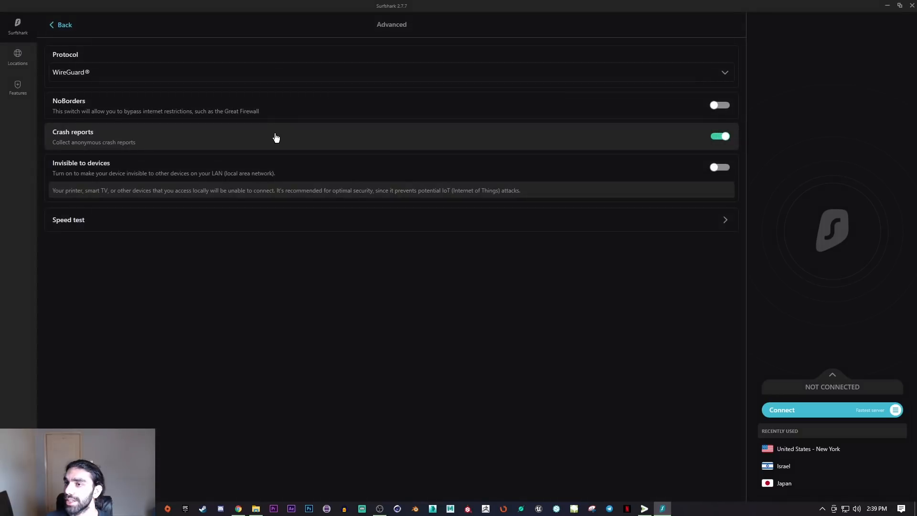
{"action": "mouse_move", "coordinate": [91, 54]}
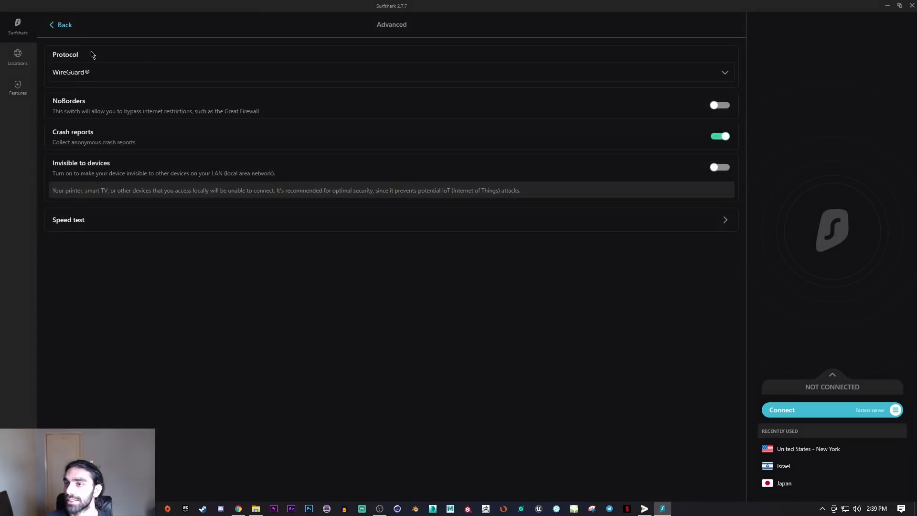
{"action": "mouse_move", "coordinate": [461, 76]}
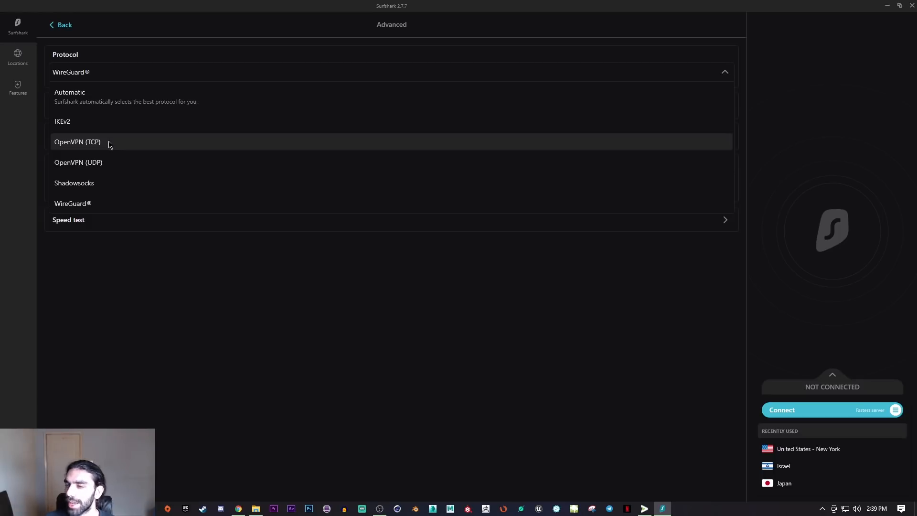
{"action": "mouse_move", "coordinate": [78, 162]}
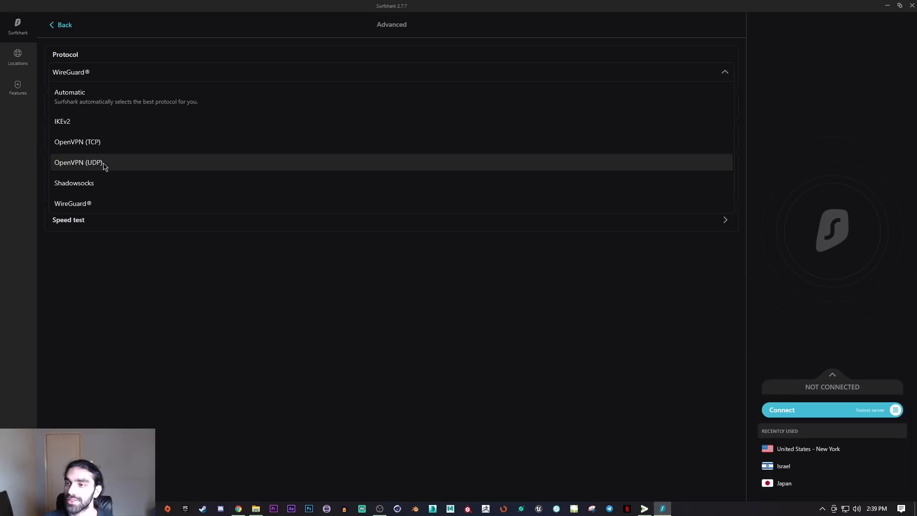
{"action": "mouse_move", "coordinate": [104, 167]}
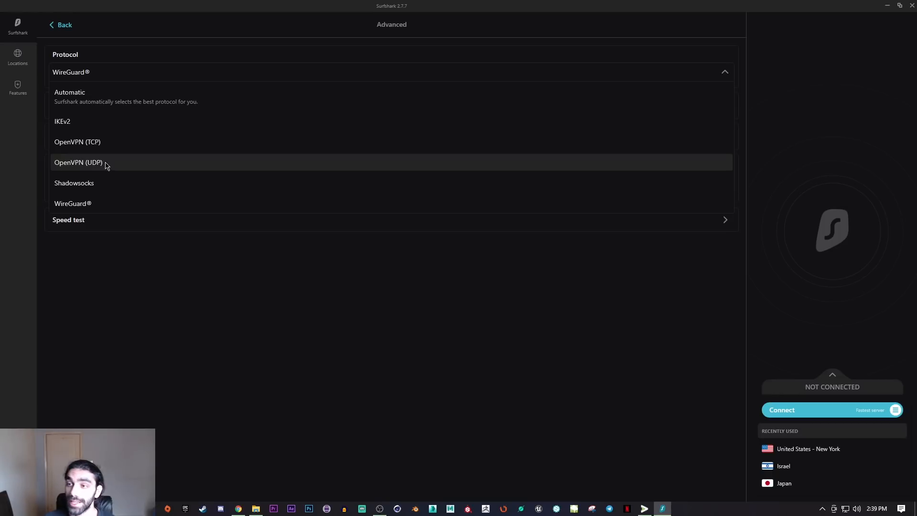
{"action": "mouse_move", "coordinate": [85, 182]}
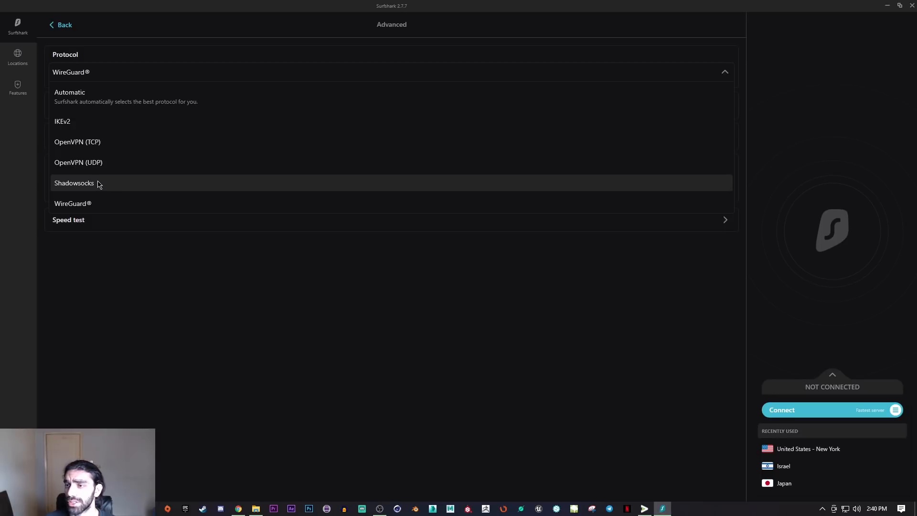
{"action": "left_click", "coordinate": [75, 182]}
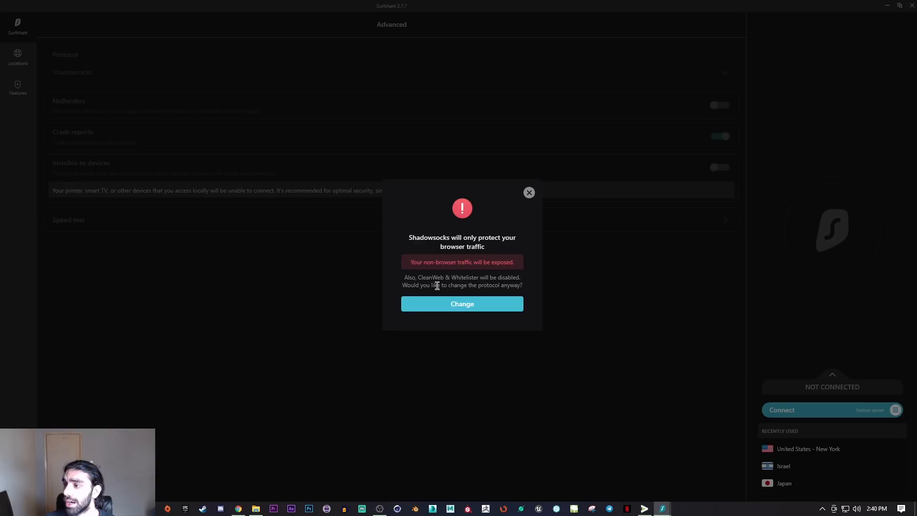
{"action": "mouse_move", "coordinate": [529, 193]}
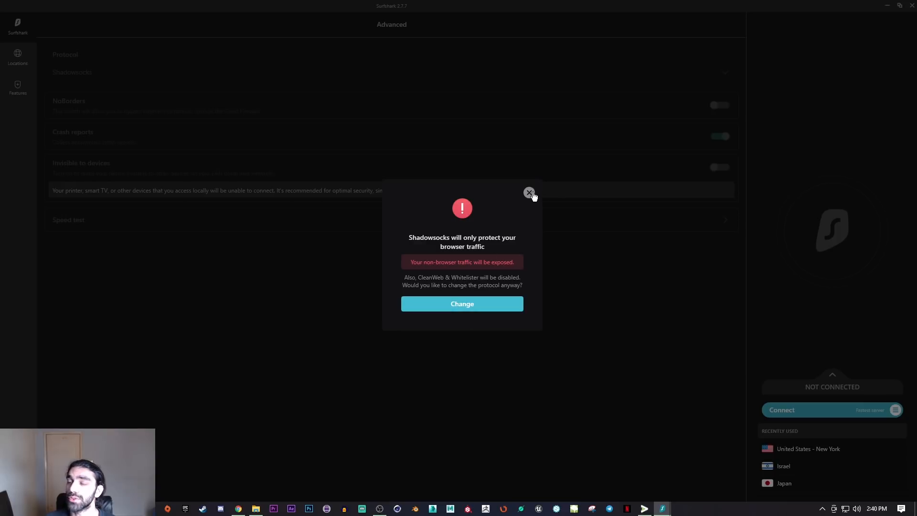
{"action": "left_click", "coordinate": [529, 193]}
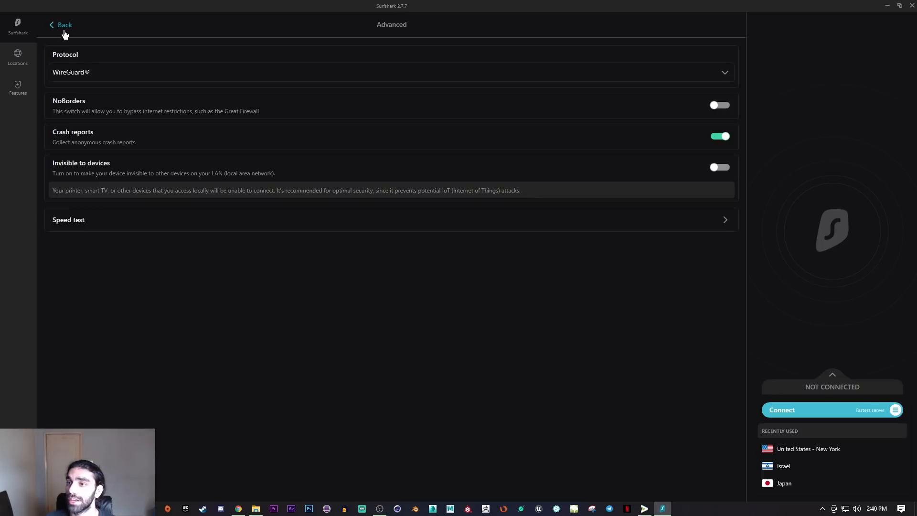
{"action": "mouse_move", "coordinate": [75, 75]}
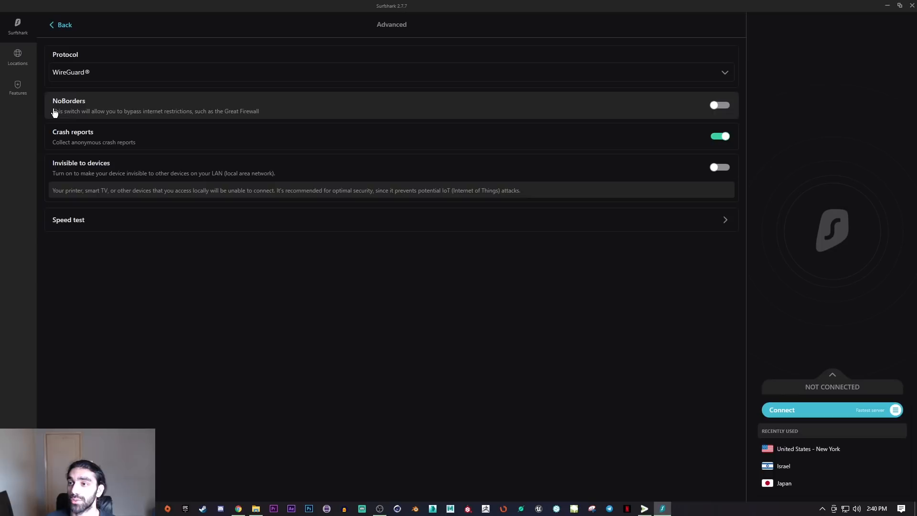
{"action": "mouse_move", "coordinate": [57, 114]}
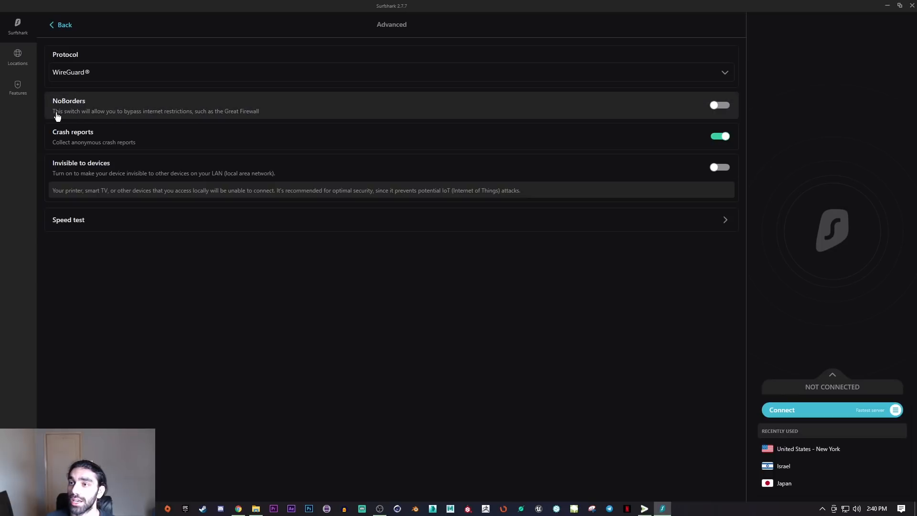
{"action": "mouse_move", "coordinate": [82, 115]}
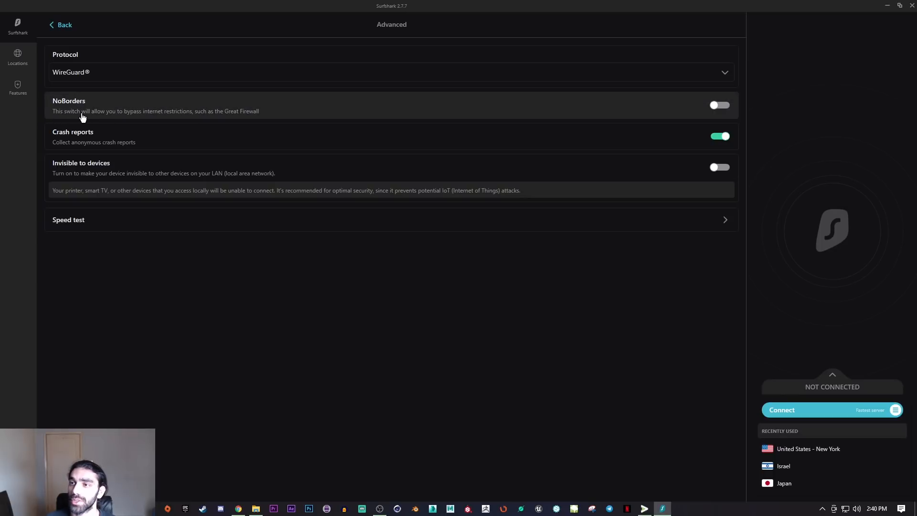
{"action": "mouse_move", "coordinate": [199, 117]}
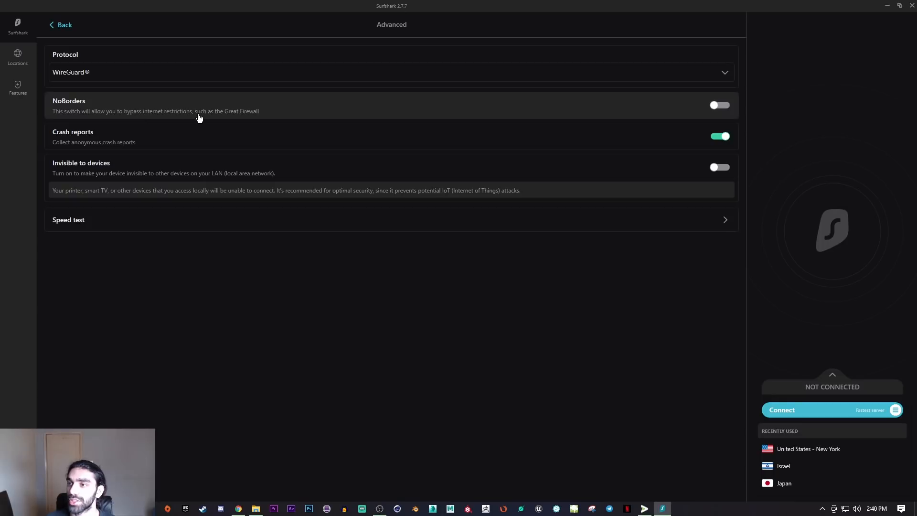
{"action": "mouse_move", "coordinate": [258, 121]}
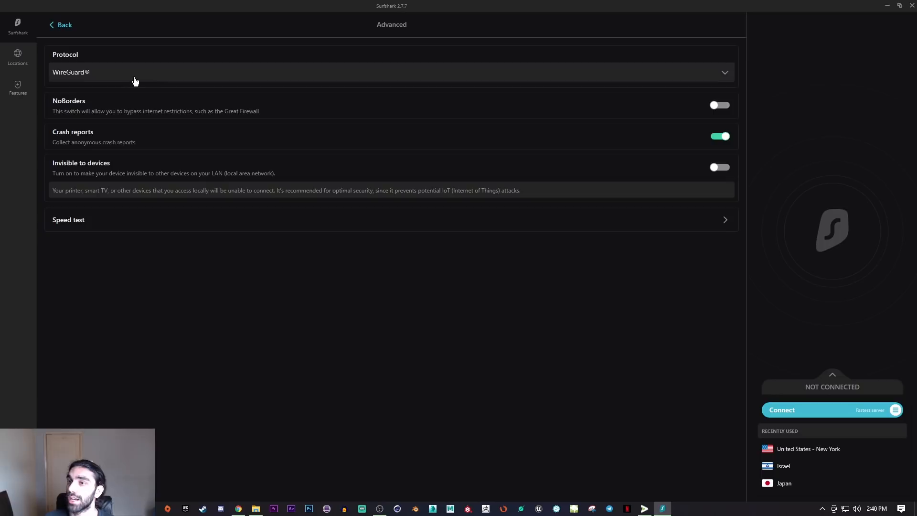
{"action": "mouse_move", "coordinate": [237, 108]}
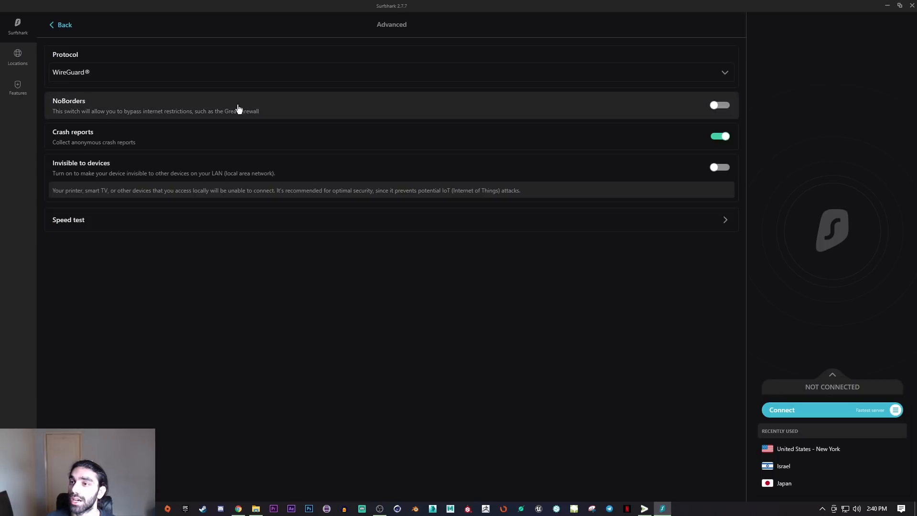
{"action": "mouse_move", "coordinate": [151, 69]}
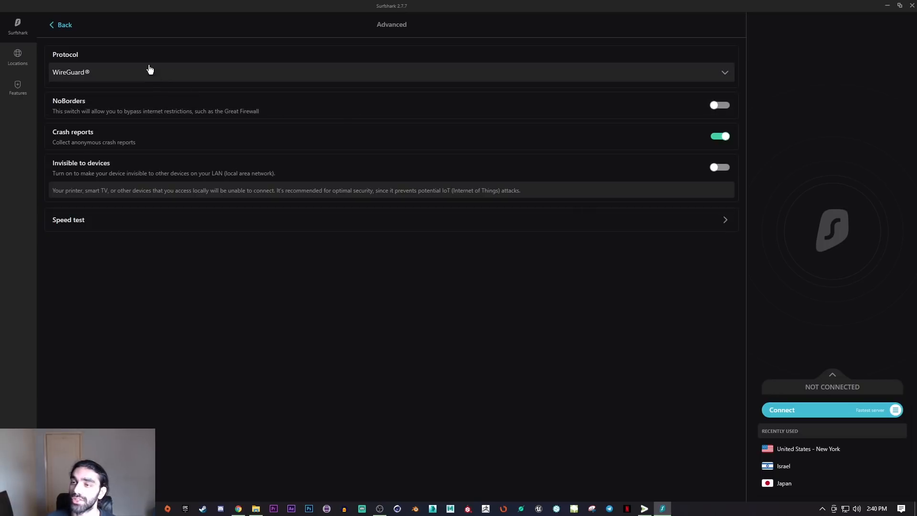
{"action": "mouse_move", "coordinate": [172, 74]}
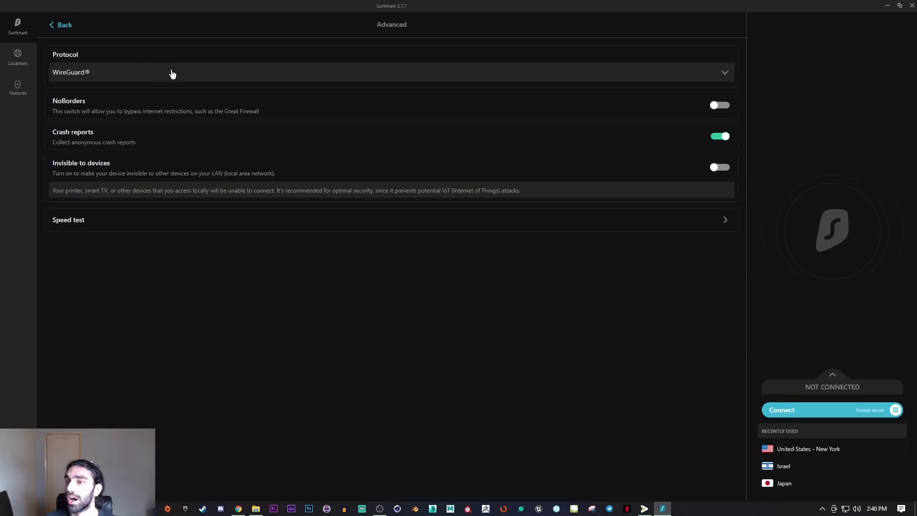
{"action": "mouse_move", "coordinate": [161, 78]}
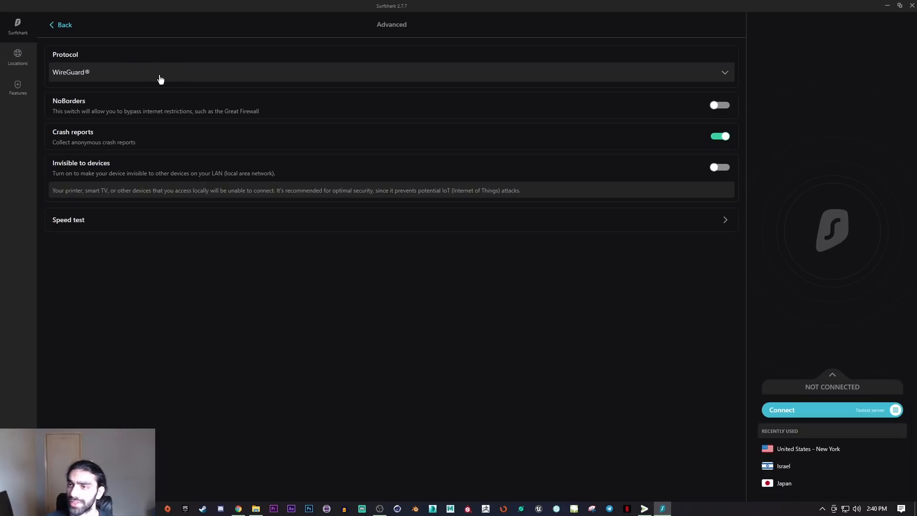
{"action": "mouse_move", "coordinate": [106, 65]}
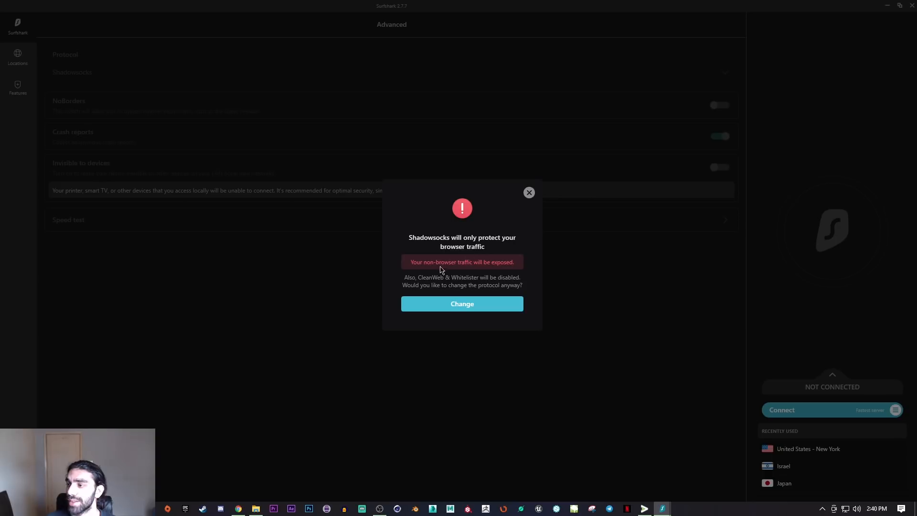
{"action": "mouse_move", "coordinate": [379, 273]}
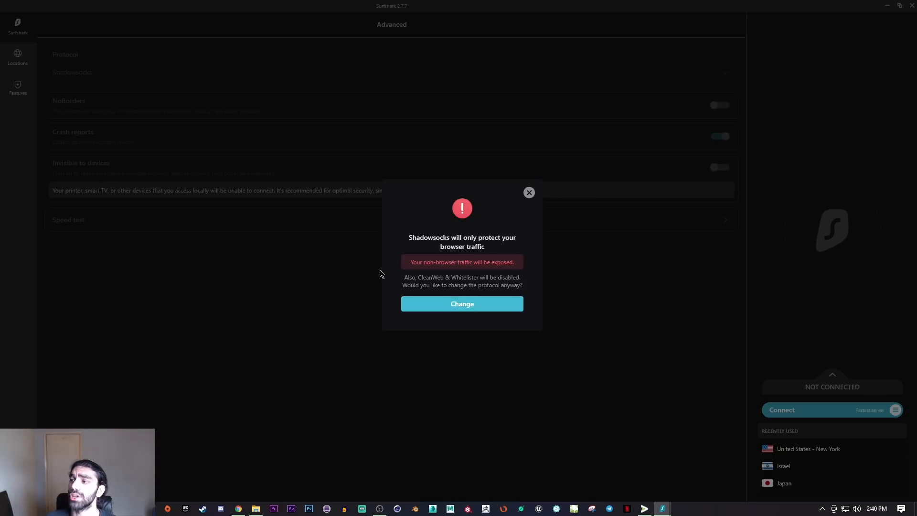
{"action": "mouse_move", "coordinate": [359, 270]}
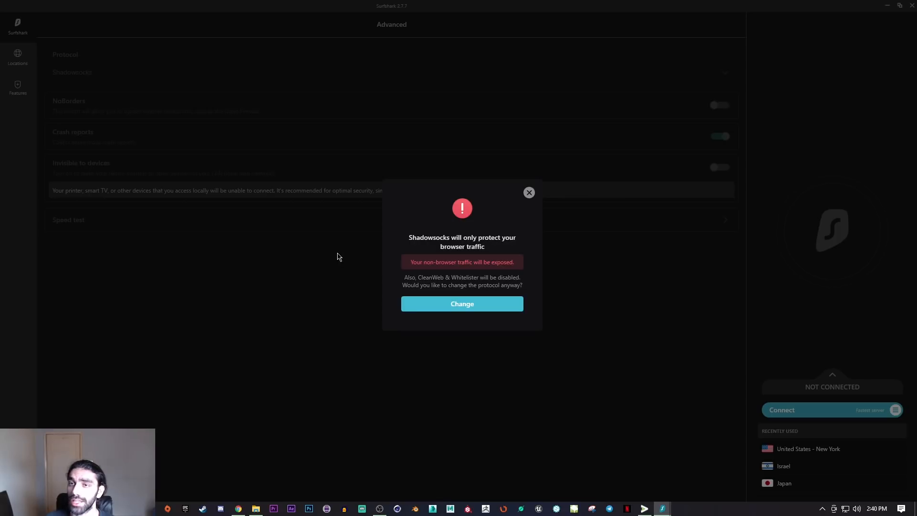
{"action": "mouse_move", "coordinate": [335, 257]}
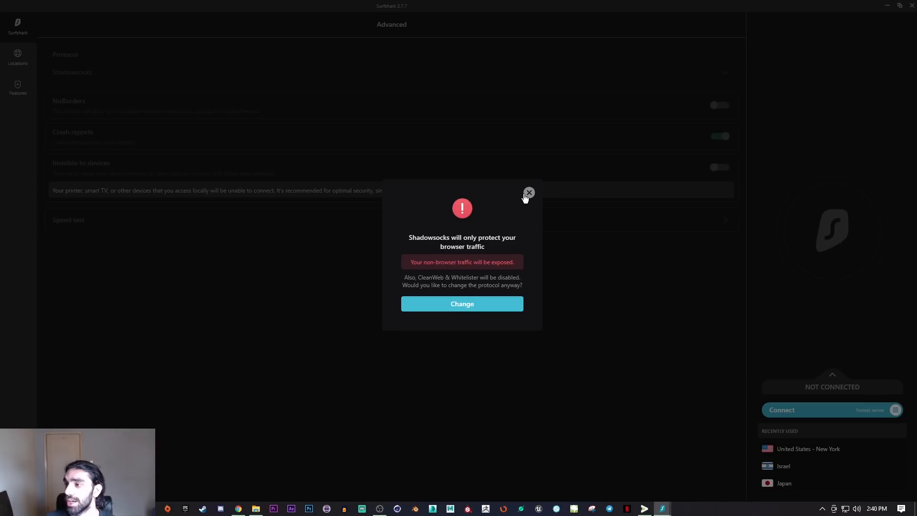
- Close the second Shadowsocks warning so WireGuard remains the protocol
{"action": "left_click", "coordinate": [529, 193]}
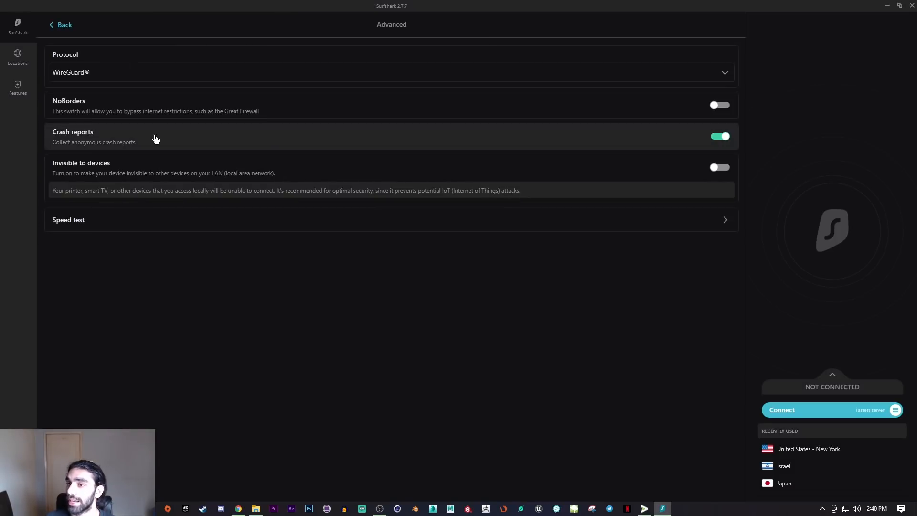
{"action": "mouse_move", "coordinate": [691, 115]}
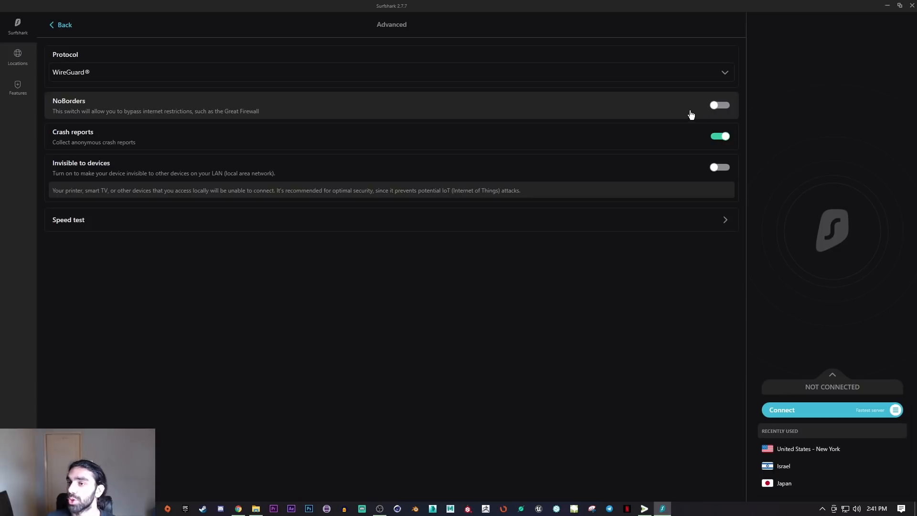
{"action": "mouse_move", "coordinate": [266, 72]}
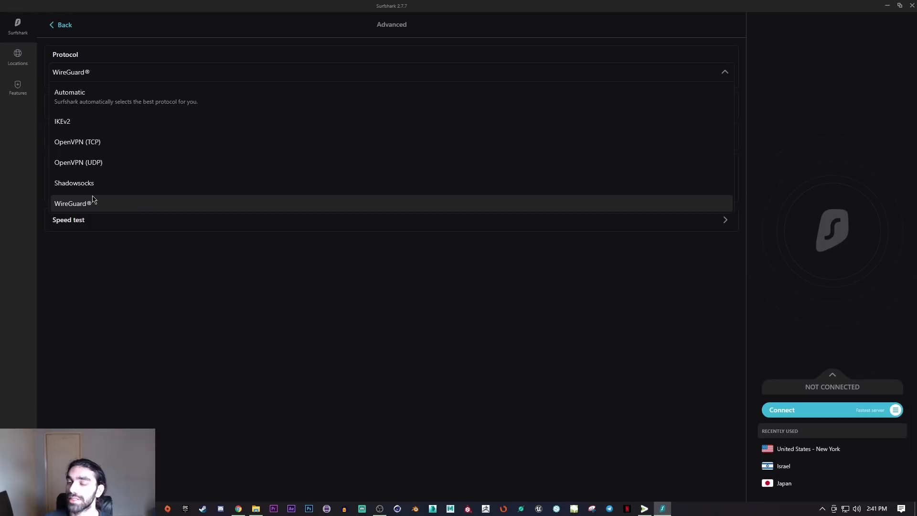
{"action": "mouse_move", "coordinate": [99, 223]}
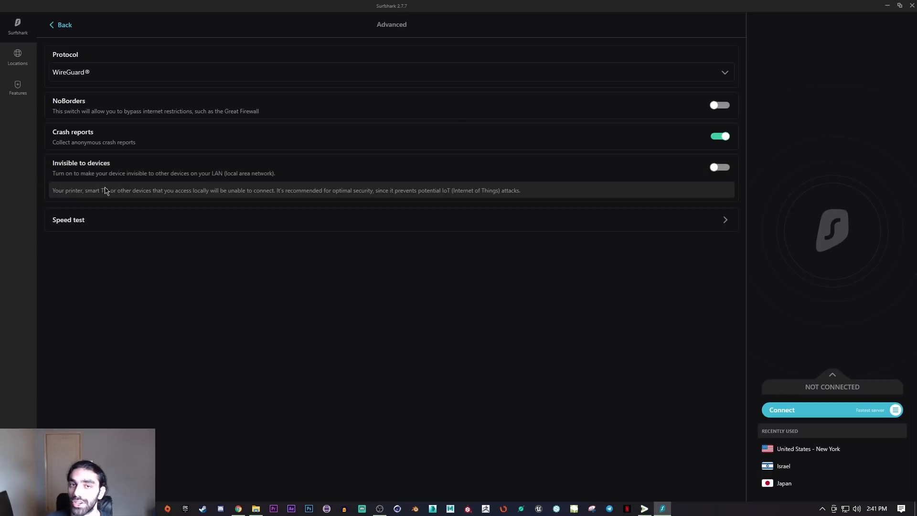
{"action": "mouse_move", "coordinate": [122, 77]}
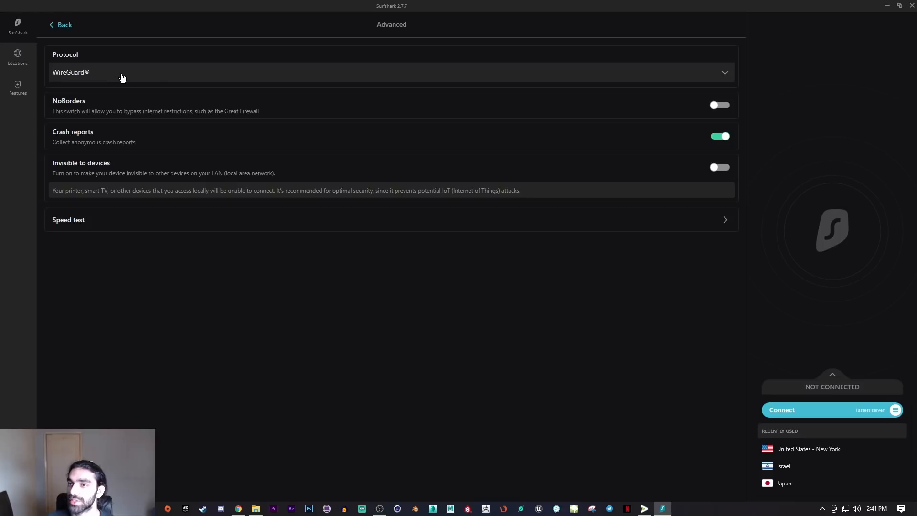
{"action": "mouse_move", "coordinate": [263, 79]}
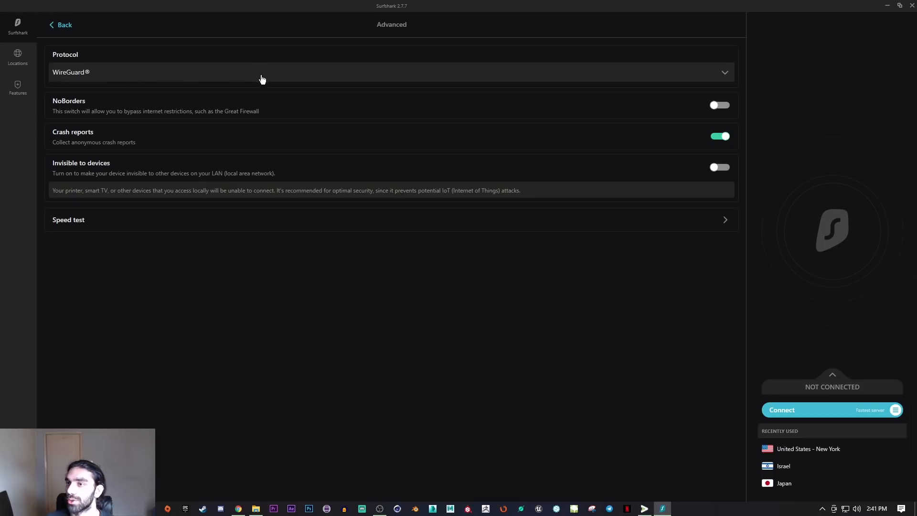
{"action": "mouse_move", "coordinate": [237, 236]}
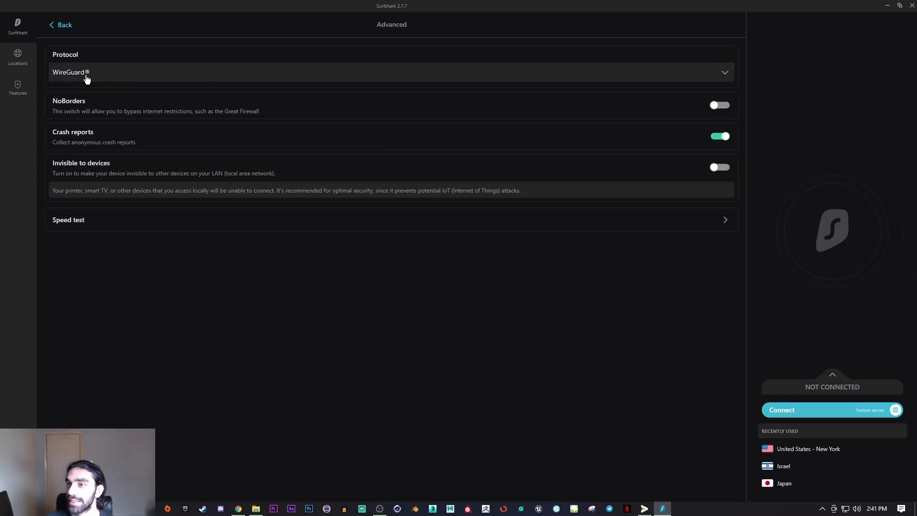
{"action": "mouse_move", "coordinate": [337, 276]}
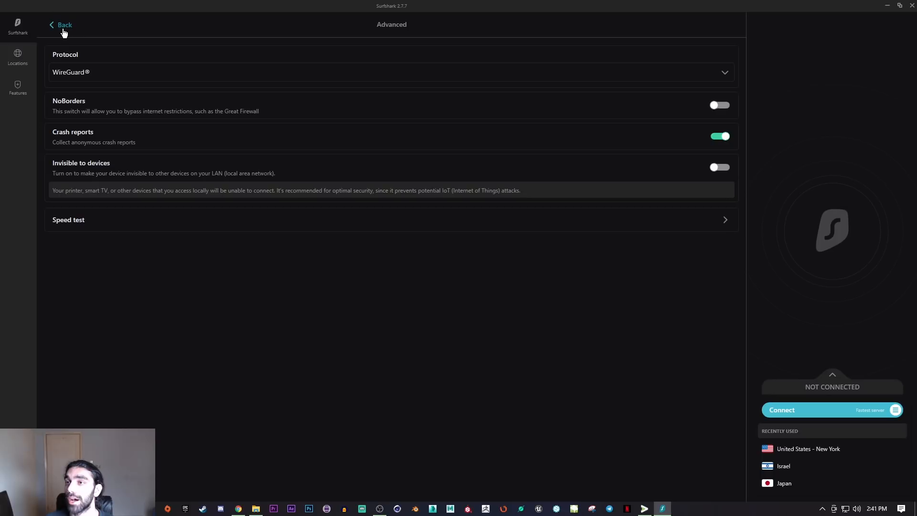
- Go back from Advanced to the Settings overview with account and general options
{"action": "left_click", "coordinate": [61, 24]}
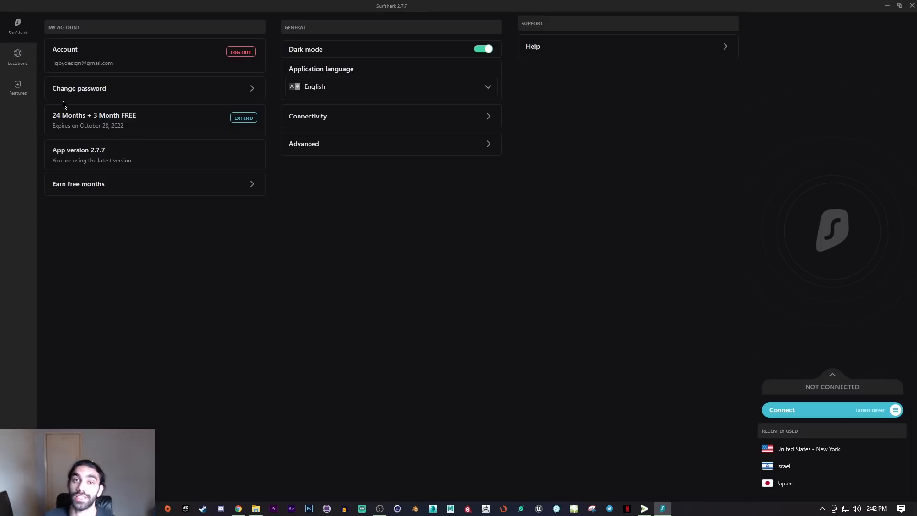
{"action": "mouse_move", "coordinate": [472, 206]}
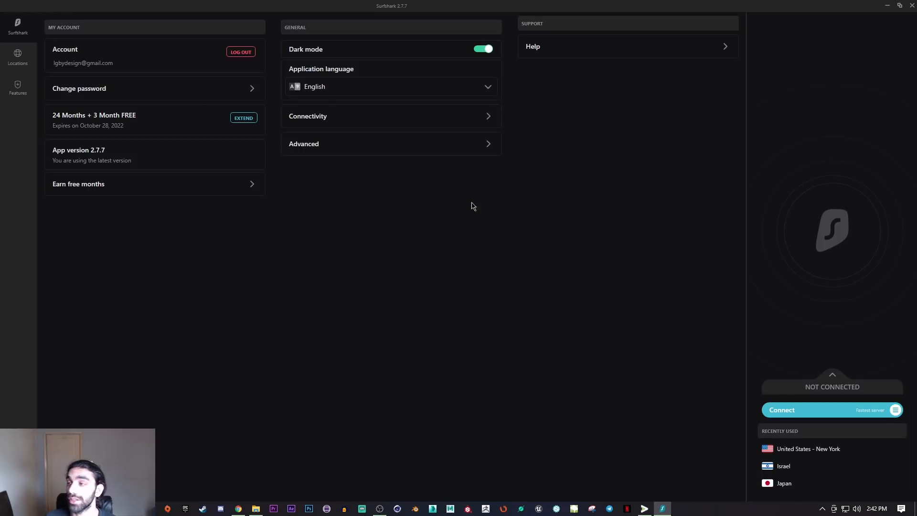
{"action": "mouse_move", "coordinate": [205, 154]}
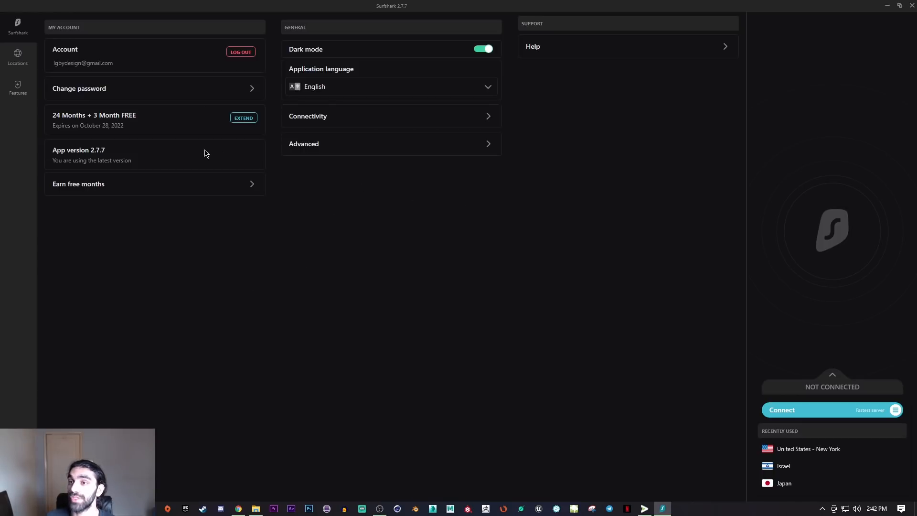
{"action": "mouse_move", "coordinate": [18, 88]}
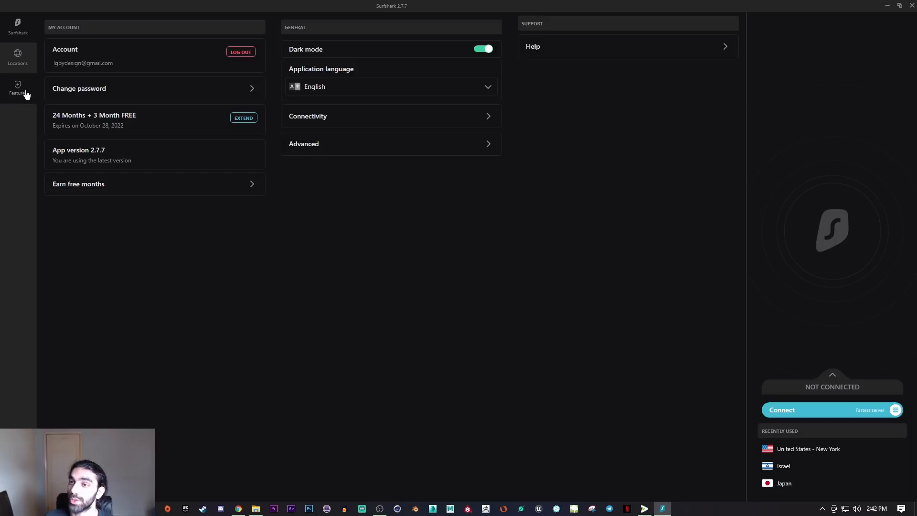
{"action": "mouse_move", "coordinate": [18, 58]}
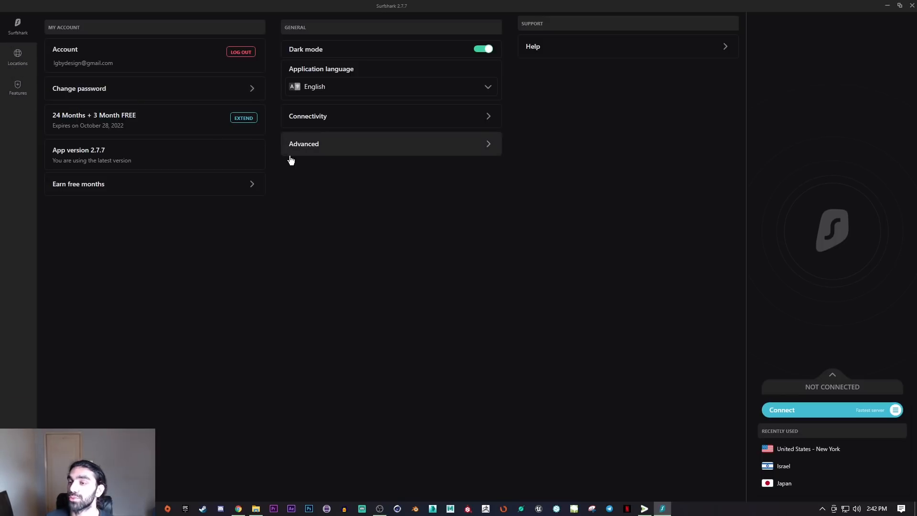
{"action": "mouse_move", "coordinate": [216, 293]}
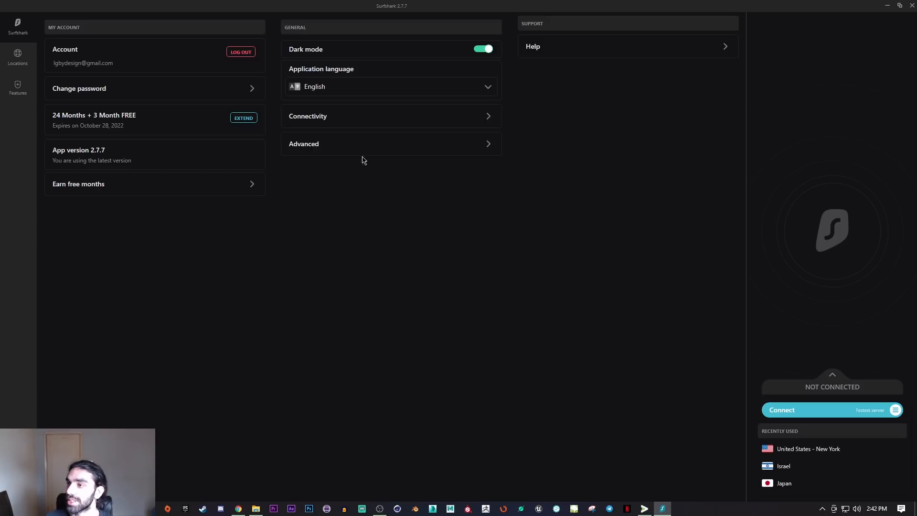
- Return to Advanced settings and open the Speed test window
{"action": "left_click", "coordinate": [303, 143]}
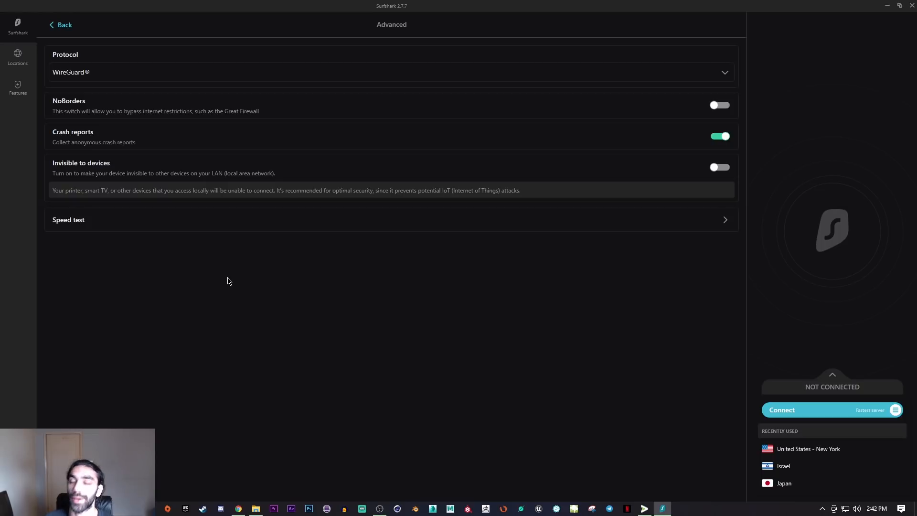
{"action": "mouse_move", "coordinate": [237, 284]}
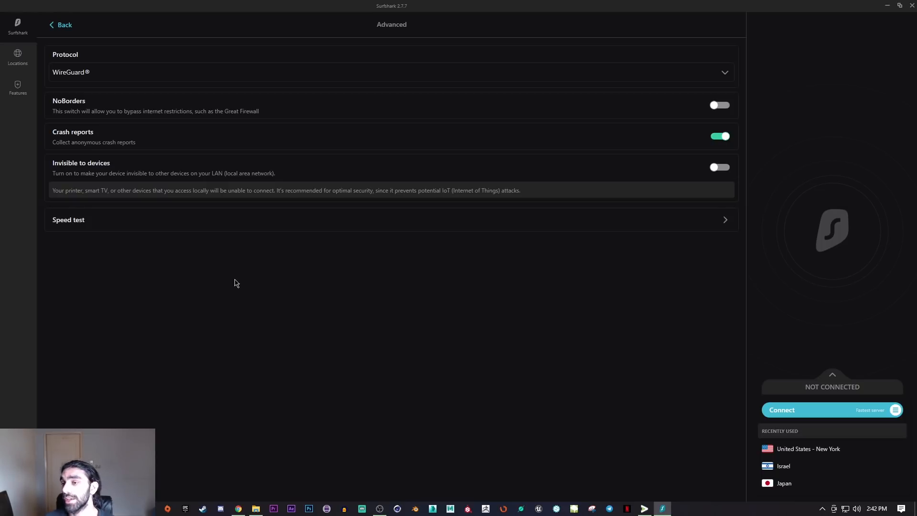
{"action": "mouse_move", "coordinate": [260, 291]}
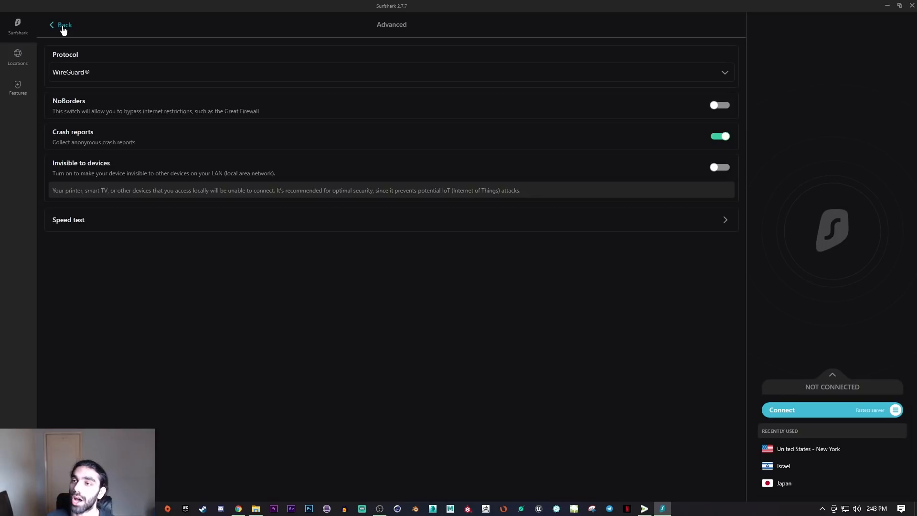
{"action": "mouse_move", "coordinate": [174, 72]}
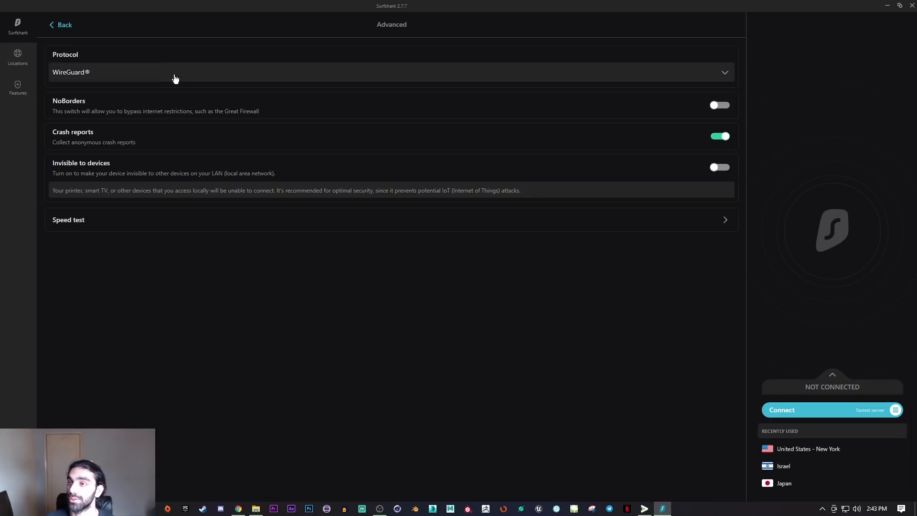
{"action": "mouse_move", "coordinate": [107, 224]}
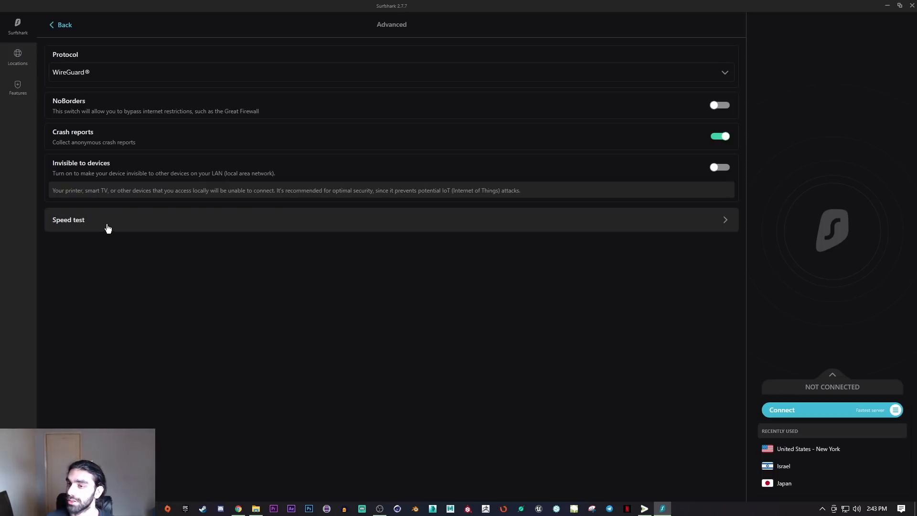
{"action": "left_click", "coordinate": [68, 219]}
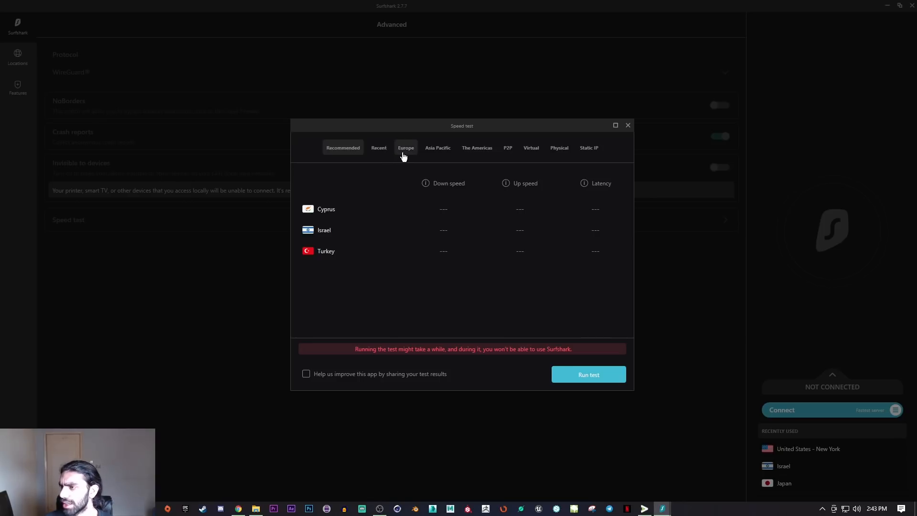
- Browse the Europe servers in the speed test, then close it without testing
{"action": "left_click", "coordinate": [406, 147]}
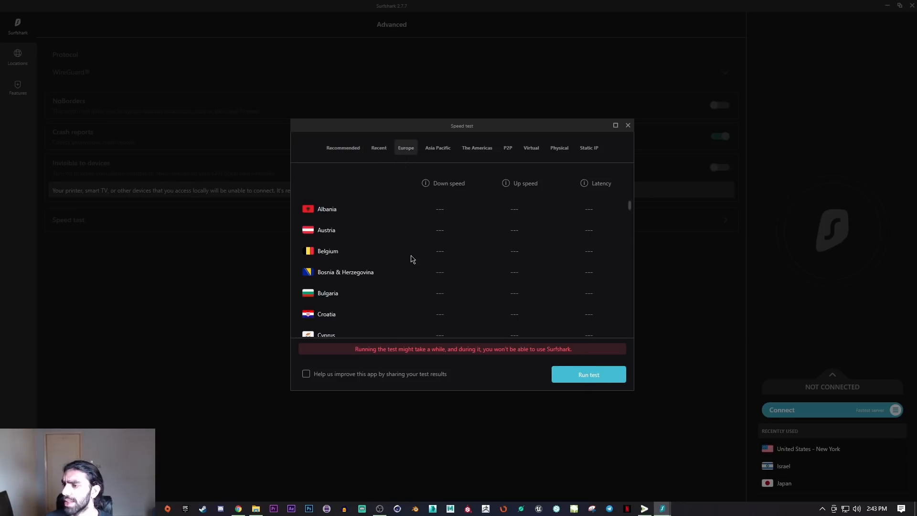
{"action": "scroll", "scroll_direction": "down", "scroll_amount": 3}
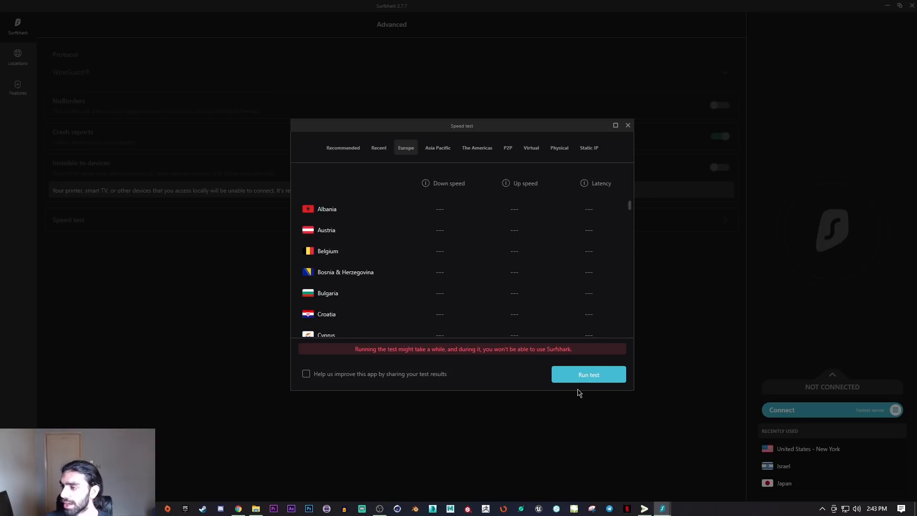
{"action": "left_click", "coordinate": [589, 375]}
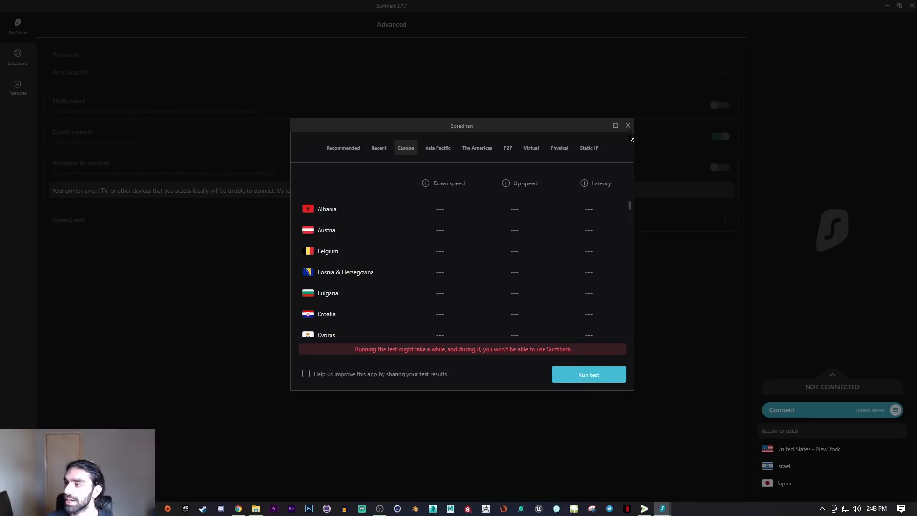
{"action": "left_click", "coordinate": [628, 126]}
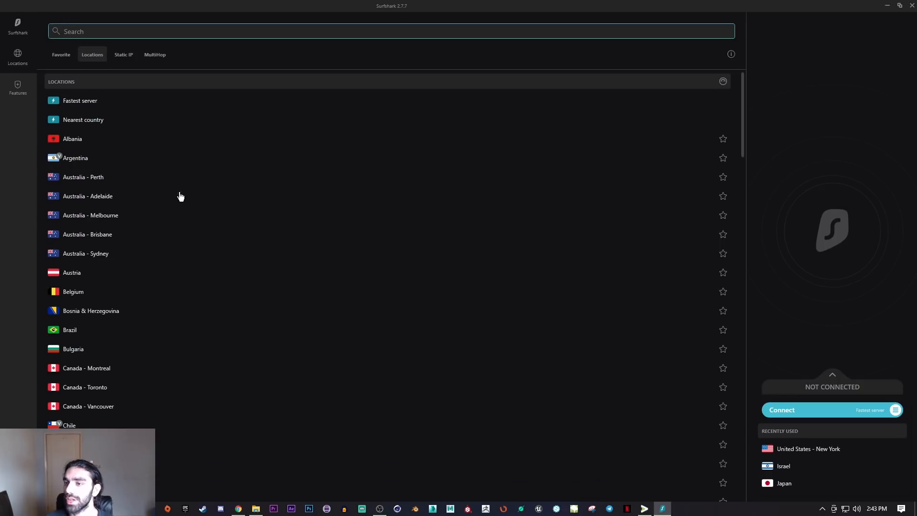
{"action": "mouse_move", "coordinate": [241, 315]}
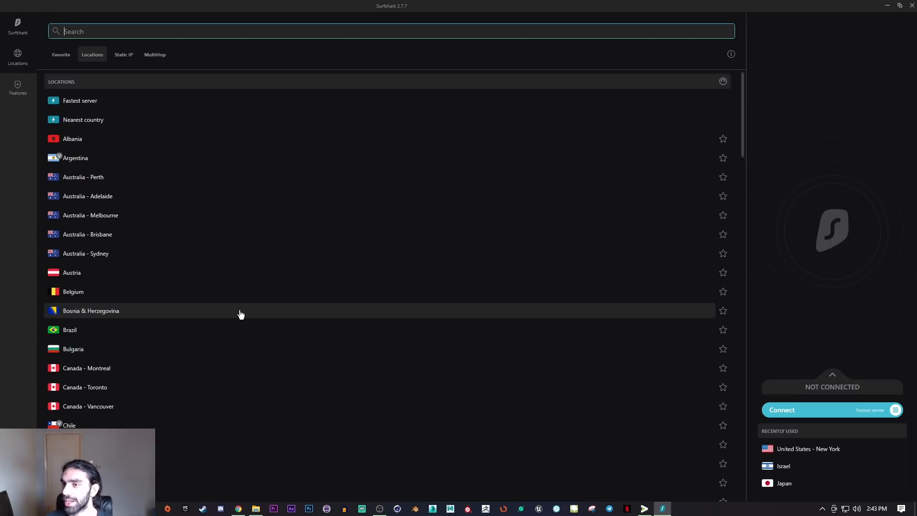
- Scroll the Locations list down past the UK to the United States cities
{"action": "scroll", "scroll_direction": "down", "scroll_amount": 3}
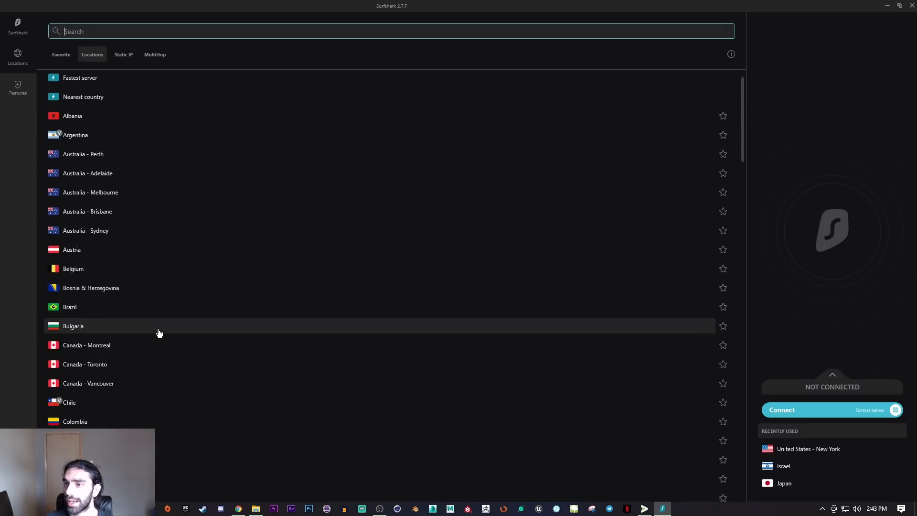
{"action": "scroll", "scroll_direction": "down", "scroll_amount": 3}
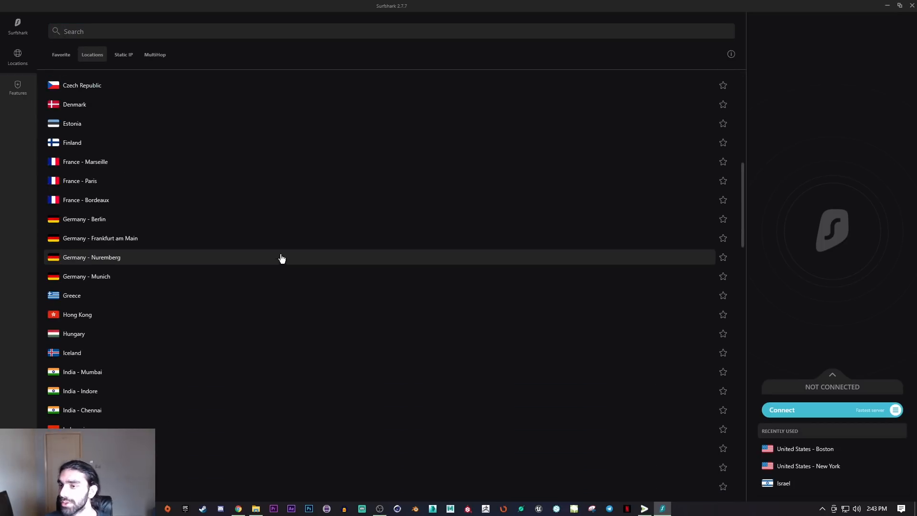
{"action": "scroll", "scroll_direction": "down", "scroll_amount": 3}
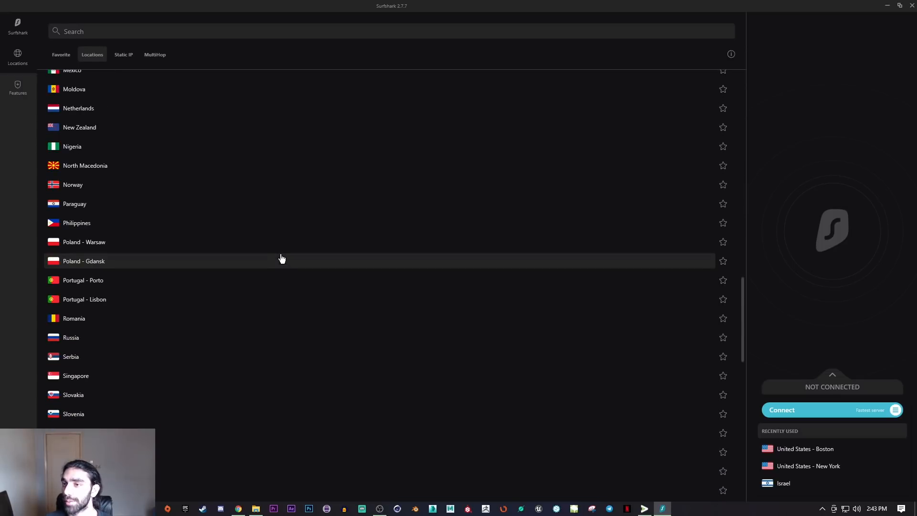
{"action": "scroll", "scroll_direction": "down", "scroll_amount": 3}
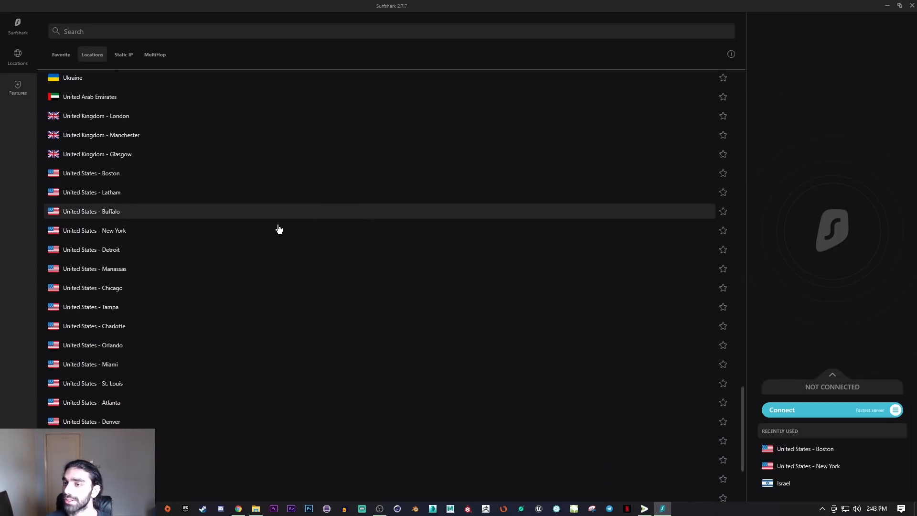
{"action": "mouse_move", "coordinate": [211, 246]}
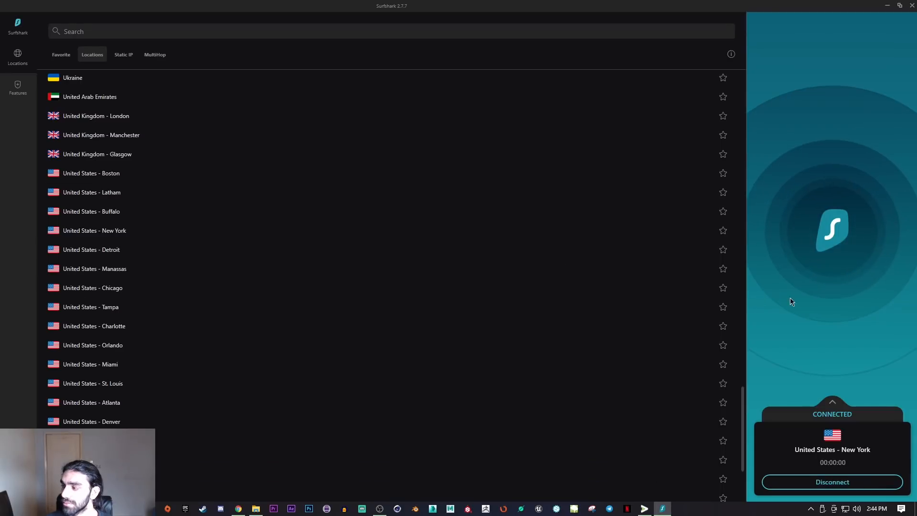
{"action": "mouse_move", "coordinate": [221, 266]}
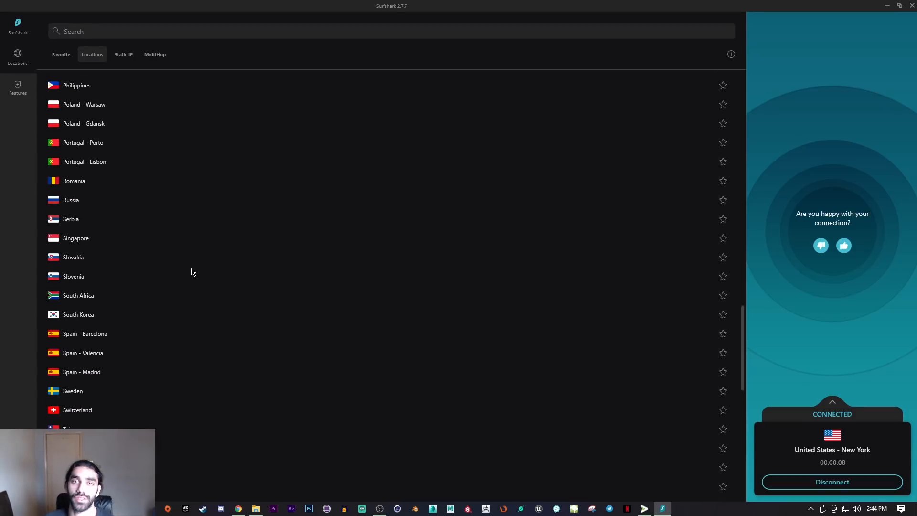
{"action": "mouse_move", "coordinate": [386, 238]}
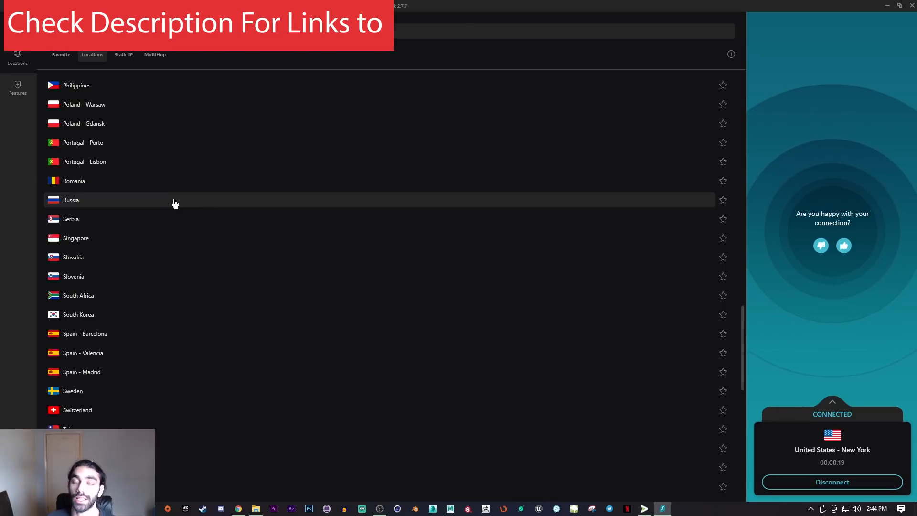
{"action": "mouse_move", "coordinate": [297, 276]}
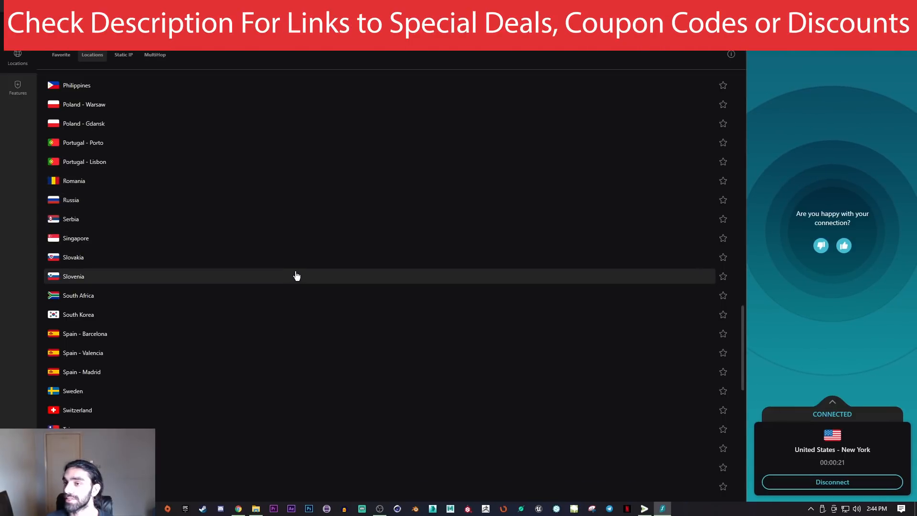
{"action": "mouse_move", "coordinate": [246, 296]}
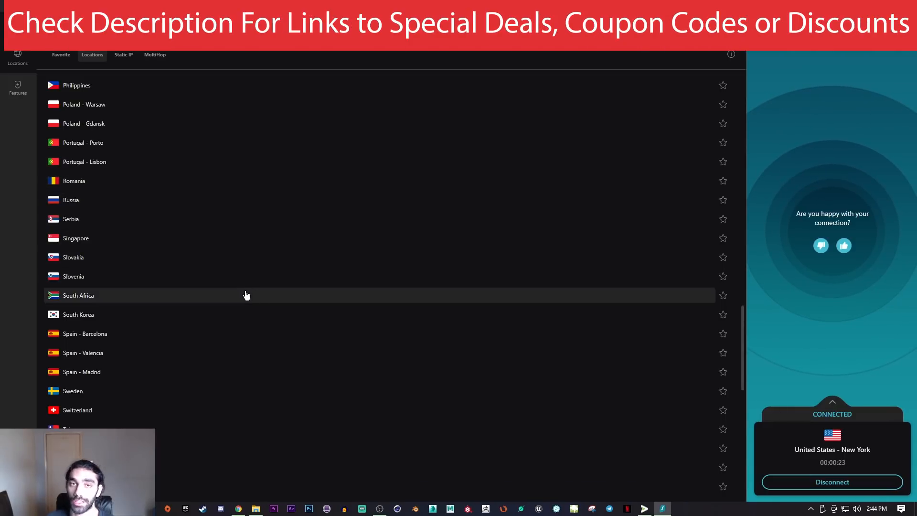
{"action": "mouse_move", "coordinate": [332, 299]}
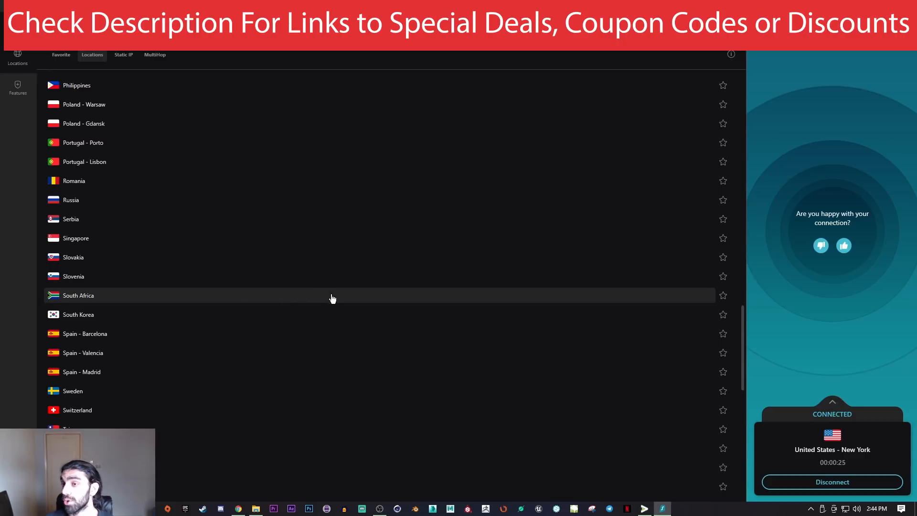
{"action": "mouse_move", "coordinate": [279, 323]}
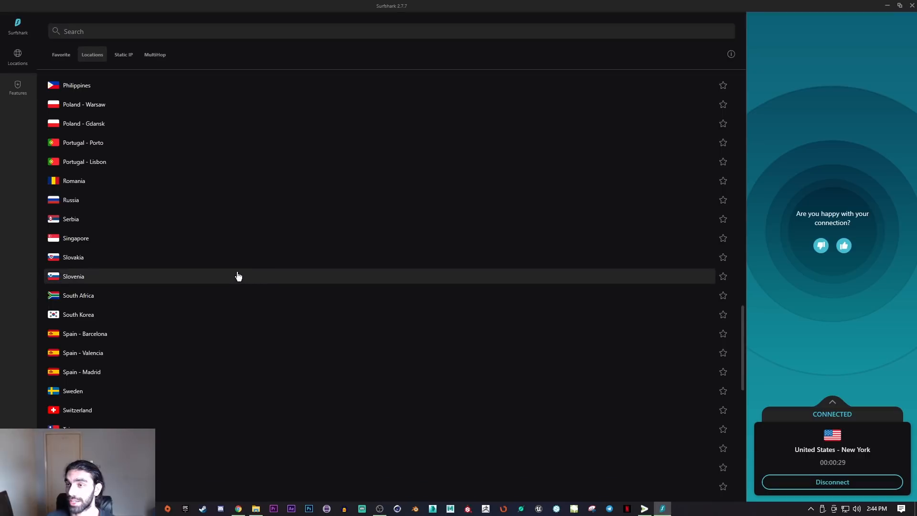
{"action": "scroll", "scroll_direction": "down", "scroll_amount": 3}
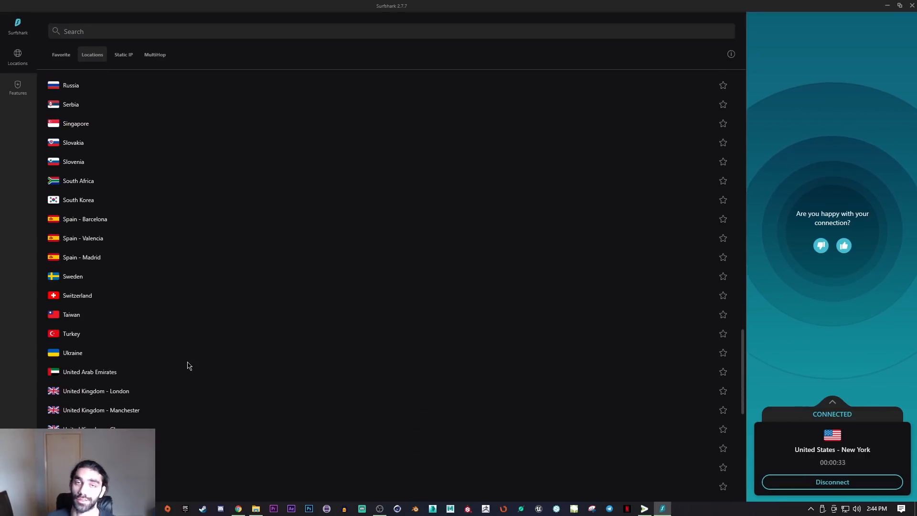
{"action": "mouse_move", "coordinate": [224, 356]}
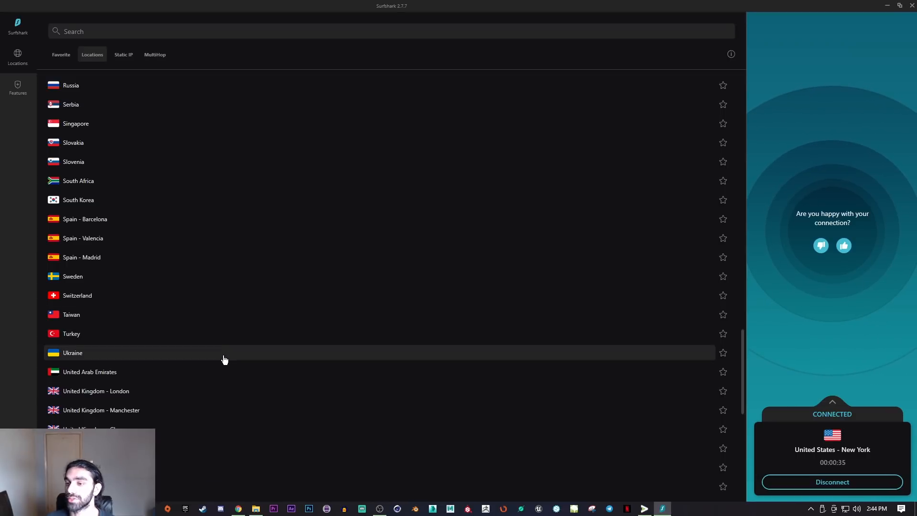
{"action": "mouse_move", "coordinate": [225, 363]}
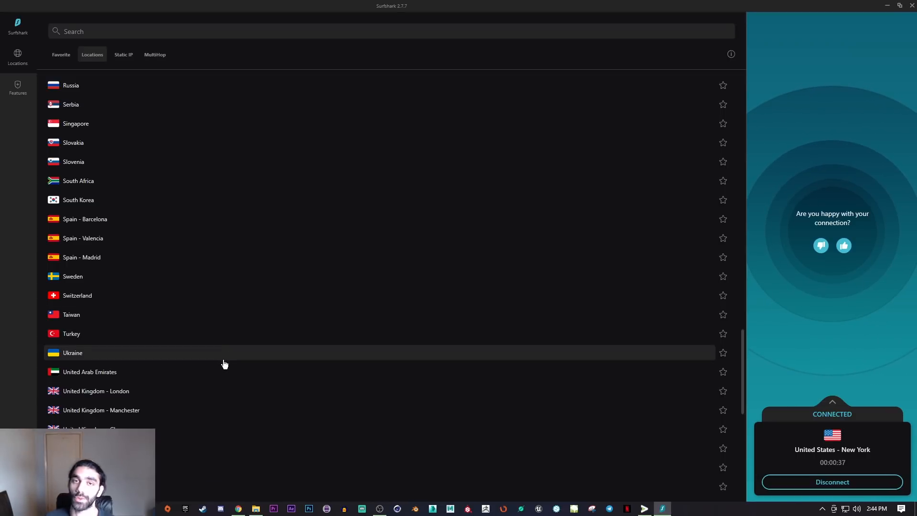
{"action": "mouse_move", "coordinate": [262, 365]}
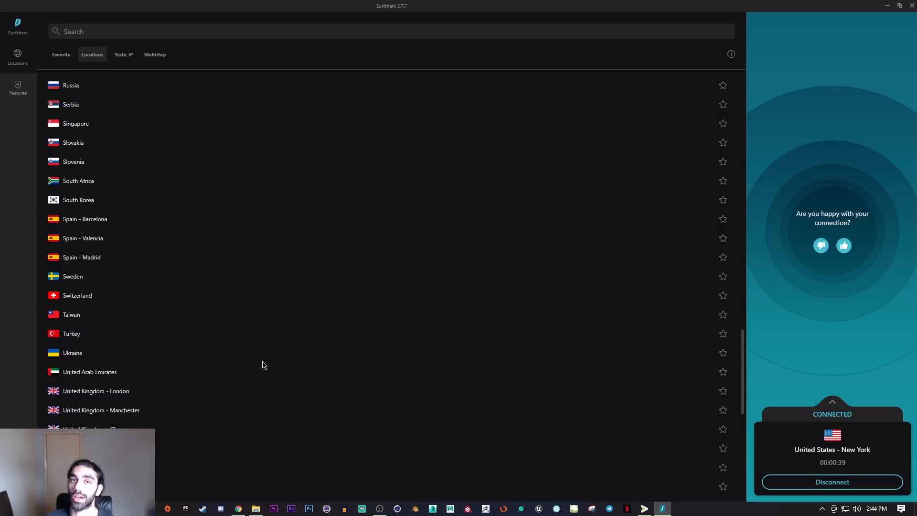
{"action": "mouse_move", "coordinate": [369, 375]}
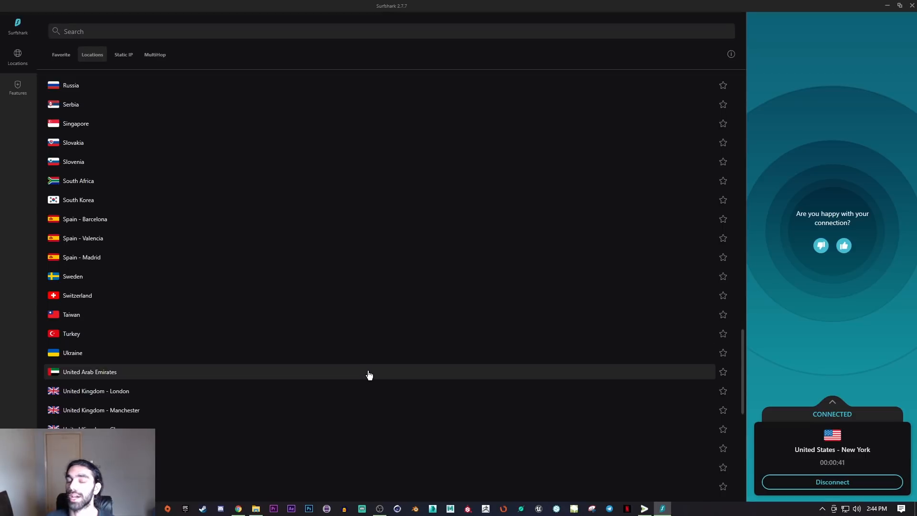